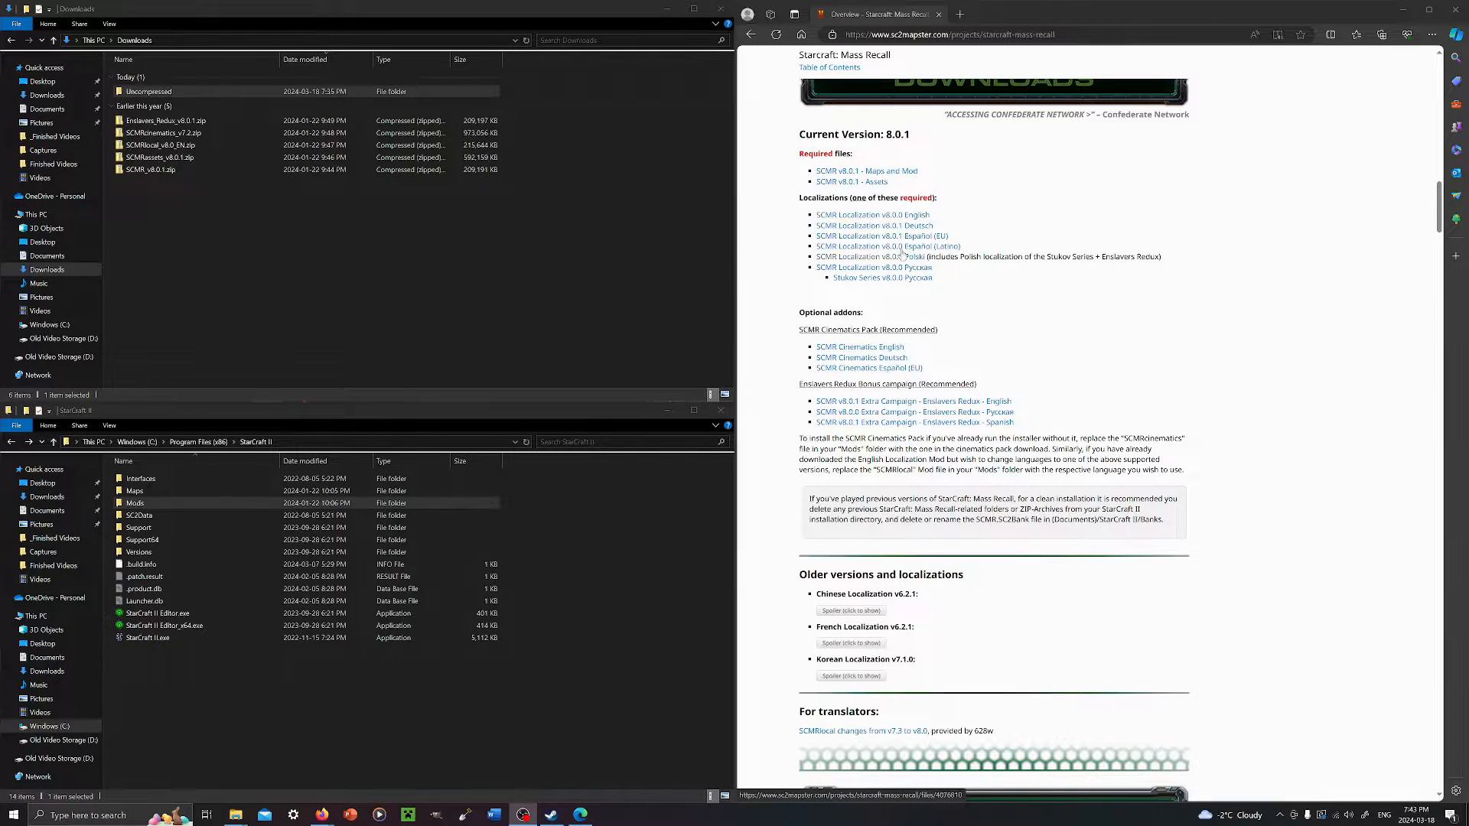
# Browse the downloaded archives and enter the Uncompressed folder.
pyautogui.click(871, 255)
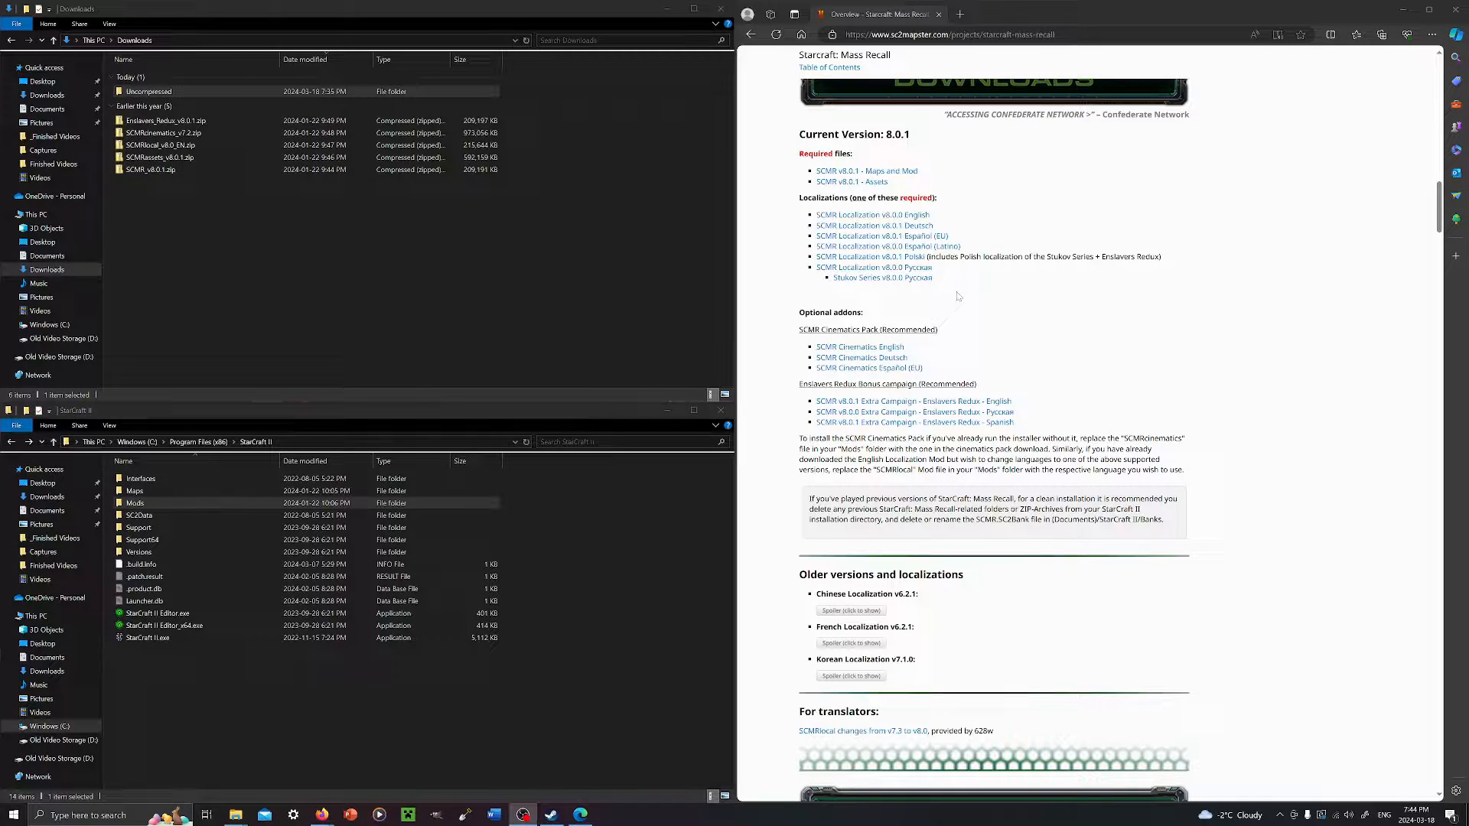
pyautogui.moveTo(932, 299)
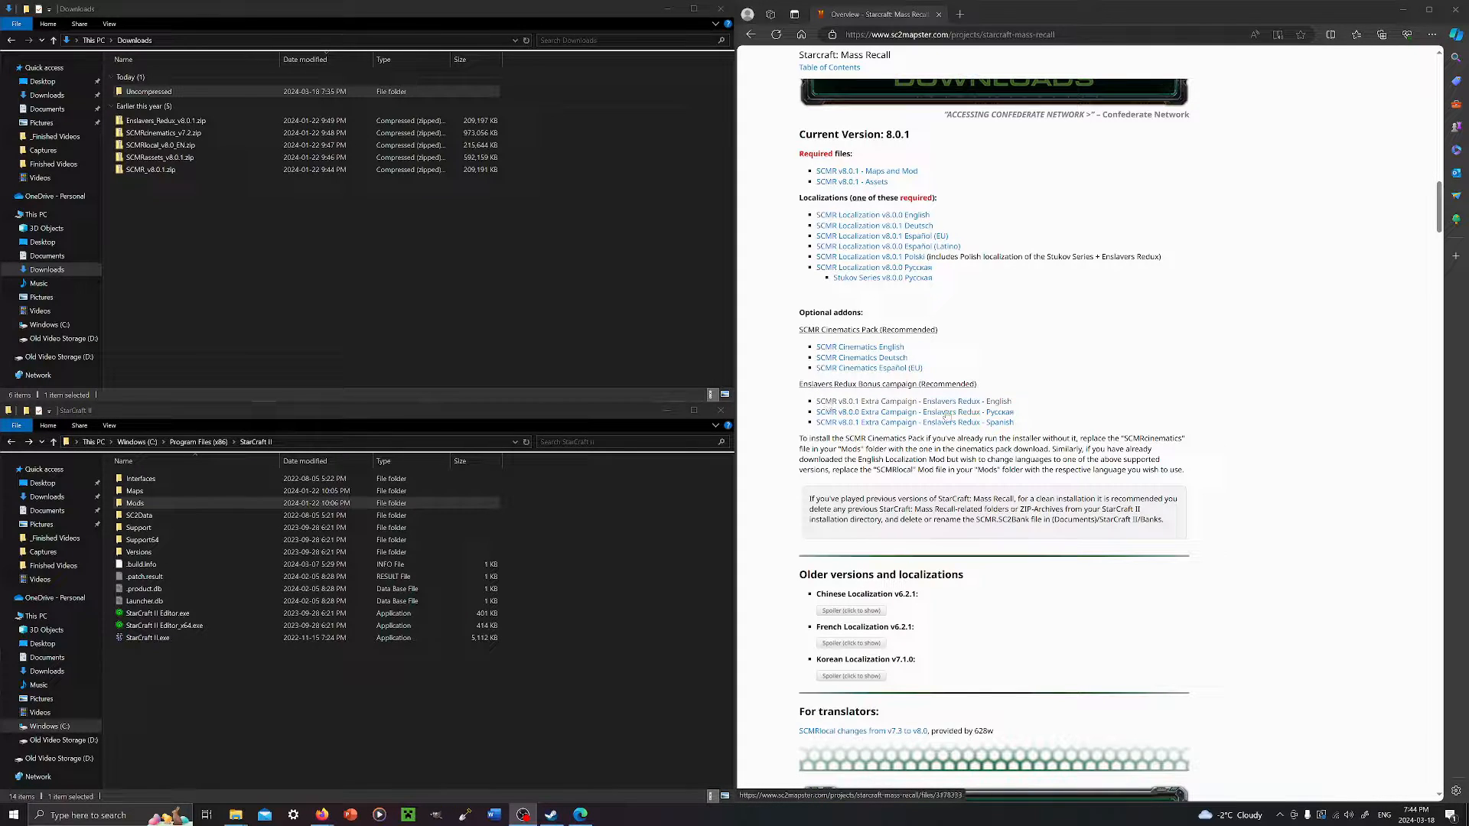
pyautogui.click(167, 119)
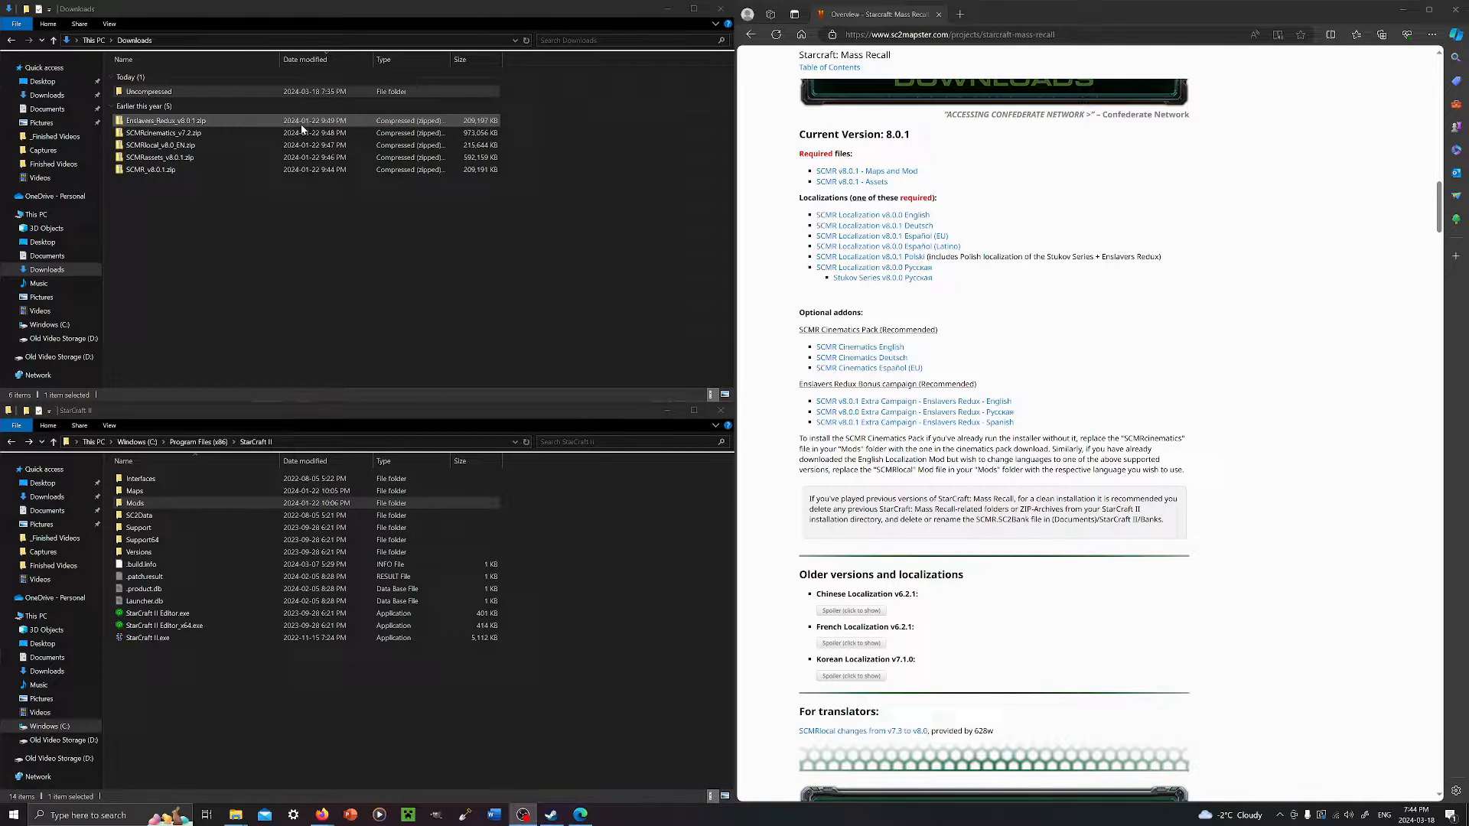
pyautogui.click(150, 170)
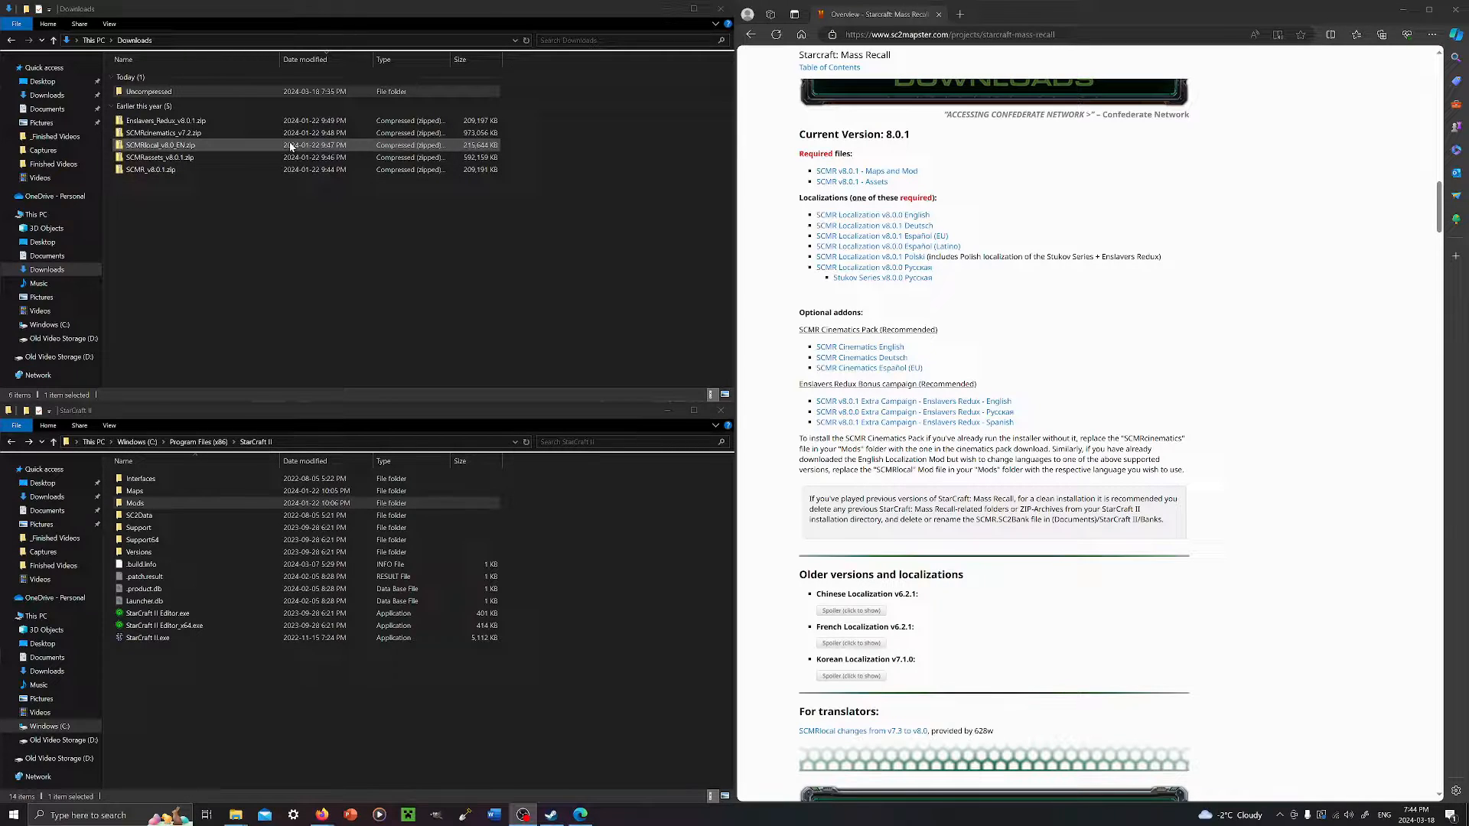
pyautogui.click(149, 90)
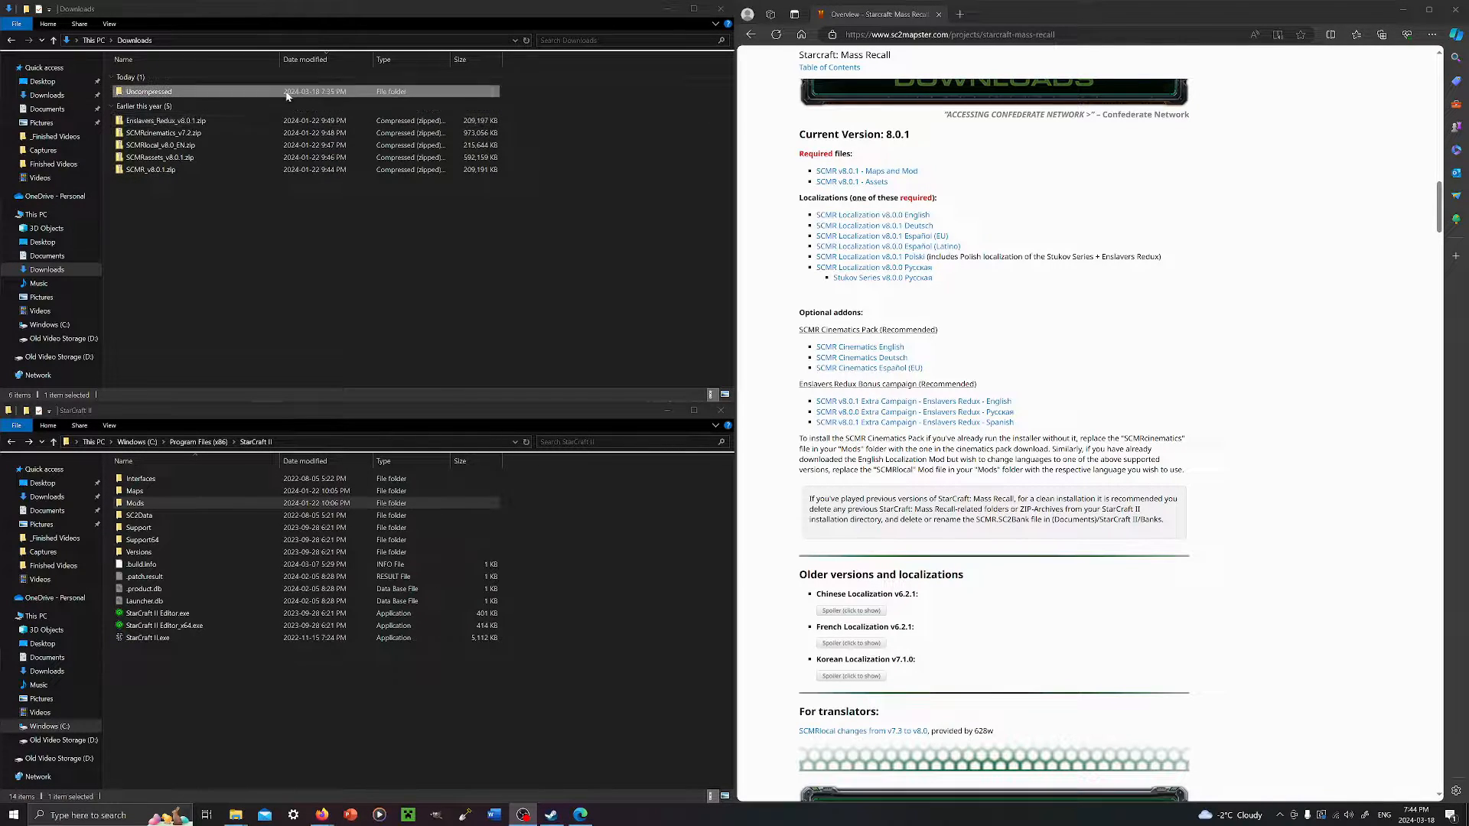
pyautogui.doubleClick(147, 90)
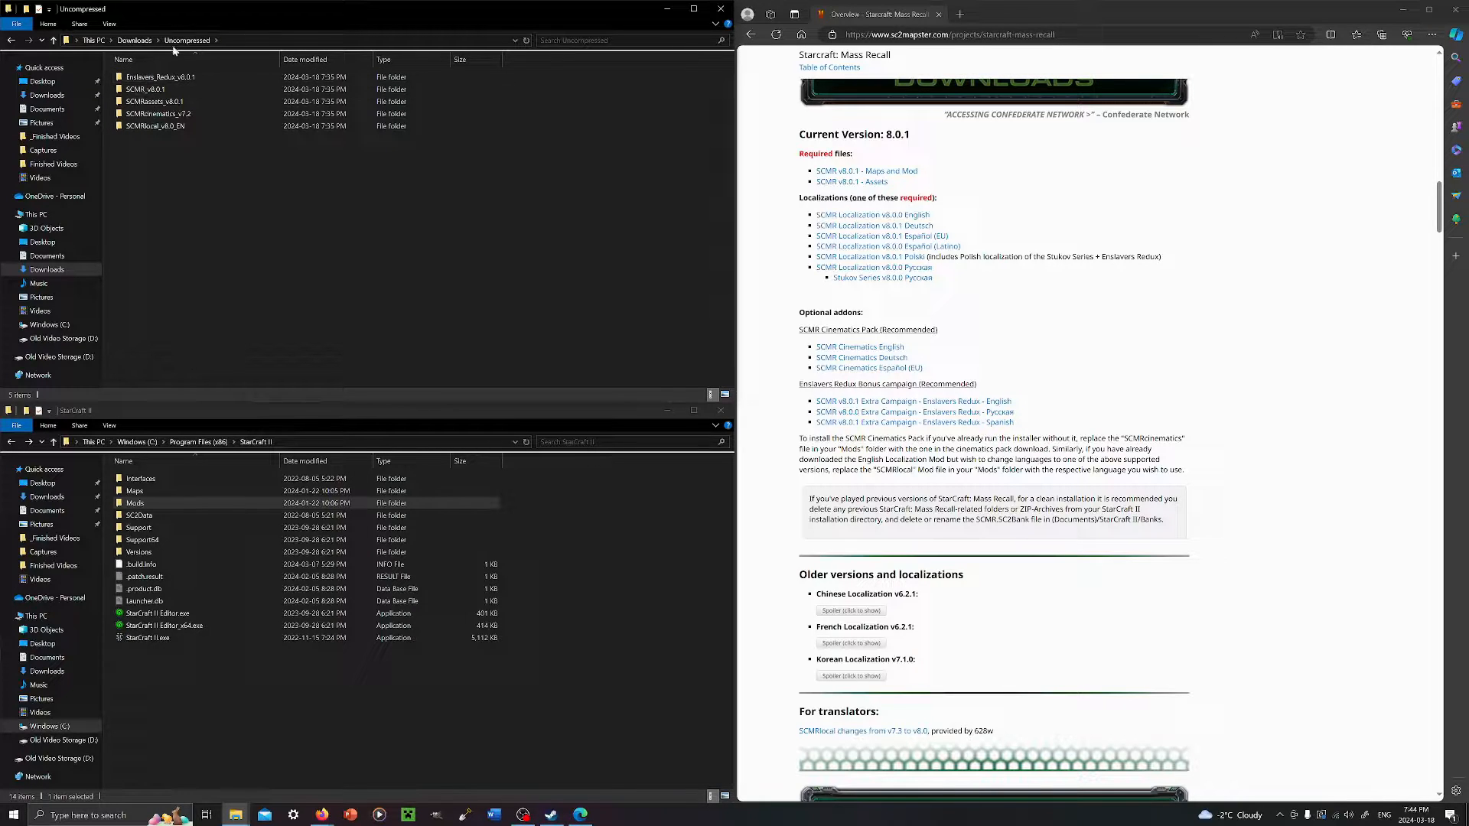
# Enter the extracted SCMR_v8.0.1 folder and look inside its Mods folder.
pyautogui.click(160, 113)
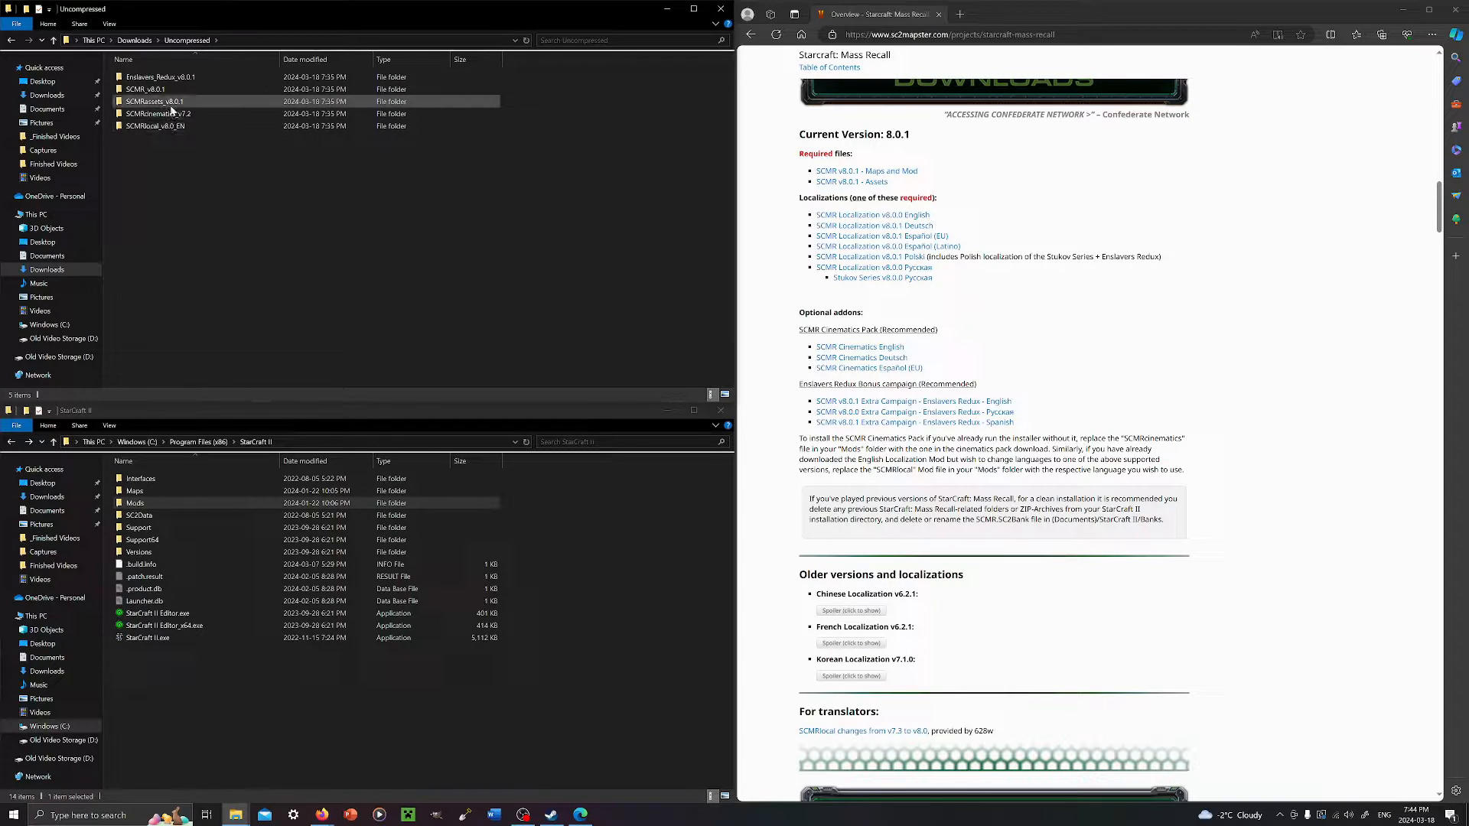
pyautogui.moveTo(168, 101)
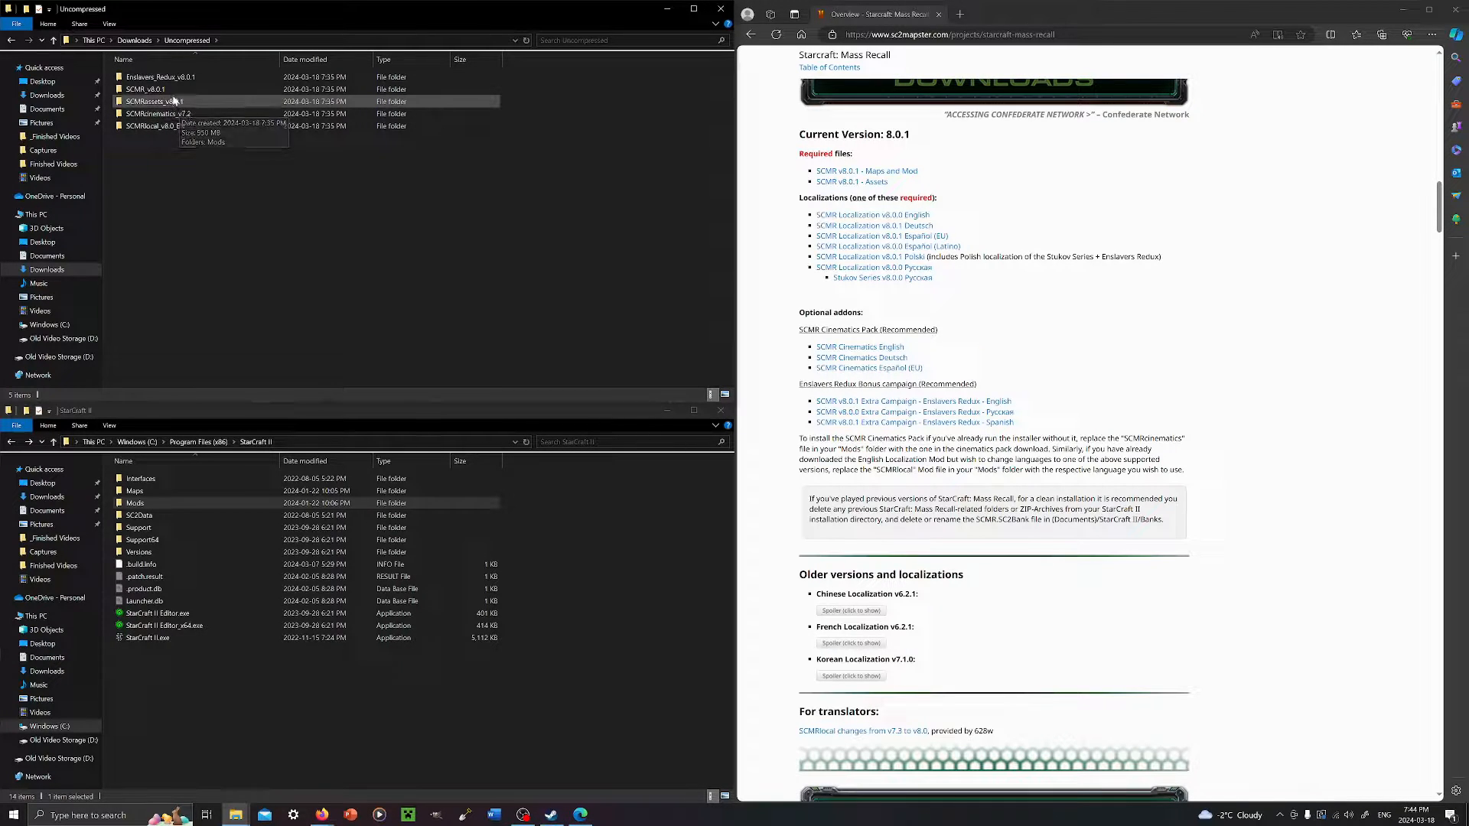
pyautogui.doubleClick(153, 101)
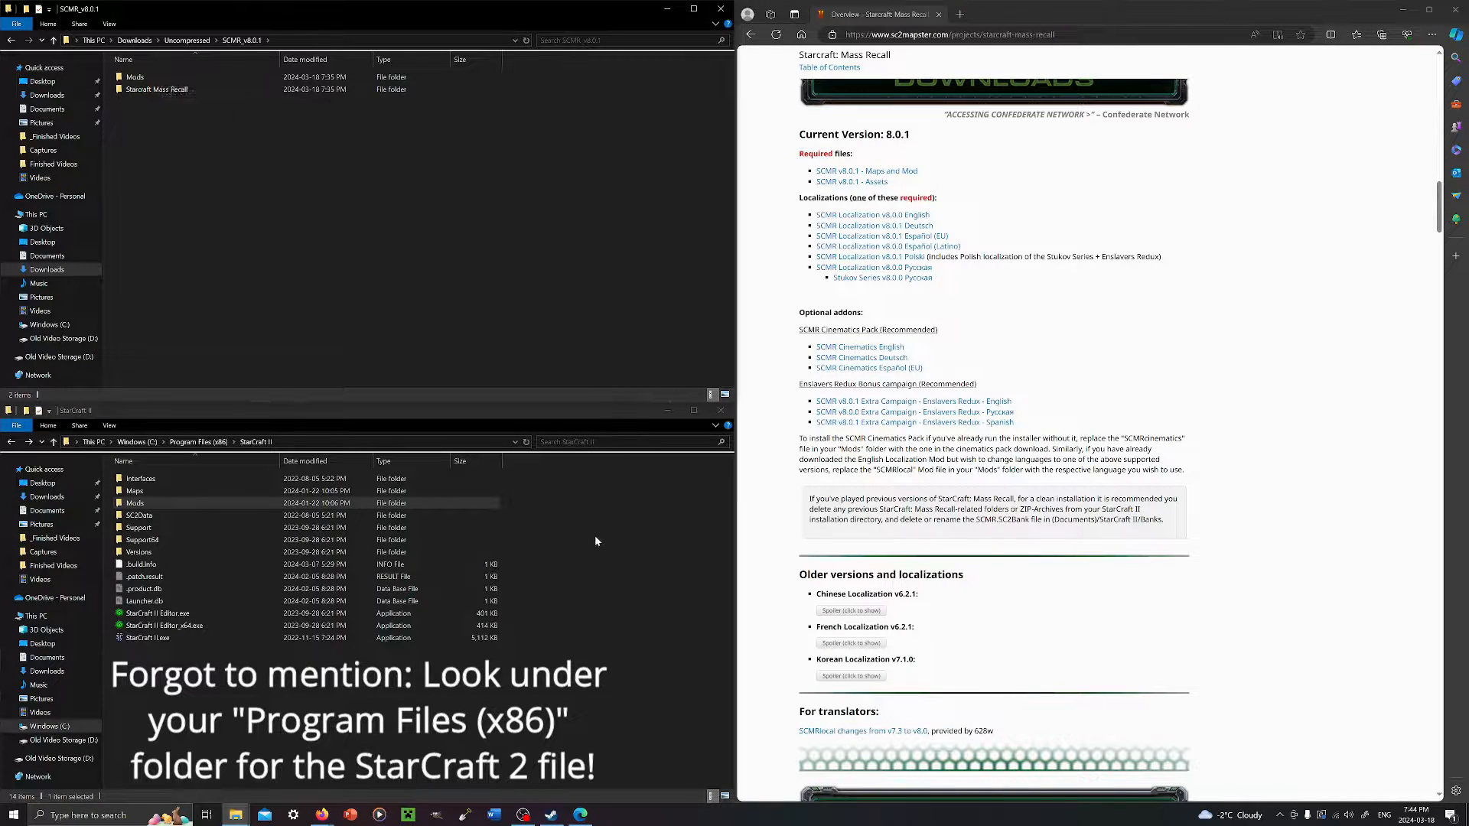
pyautogui.click(134, 503)
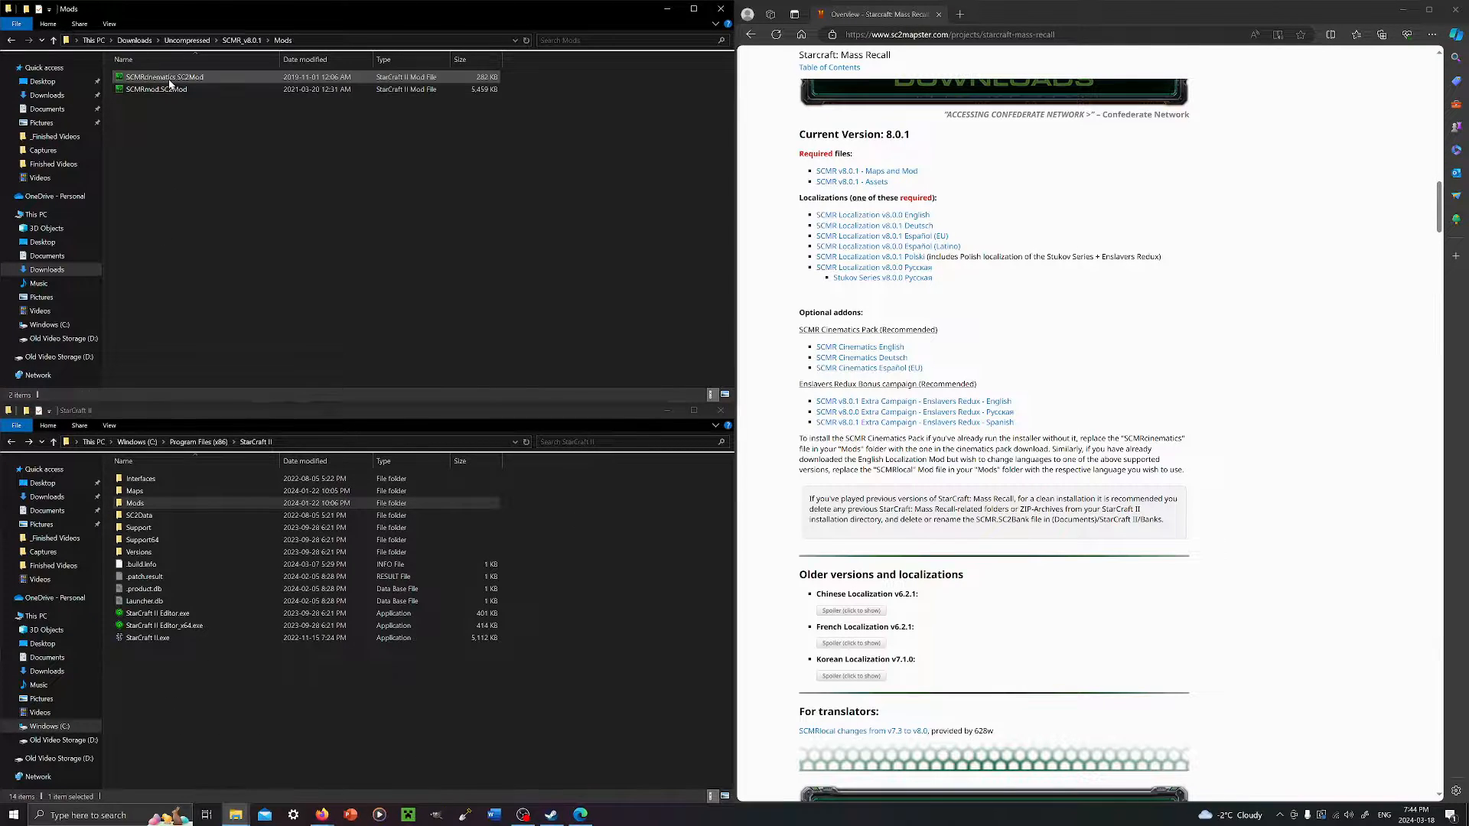
pyautogui.click(182, 164)
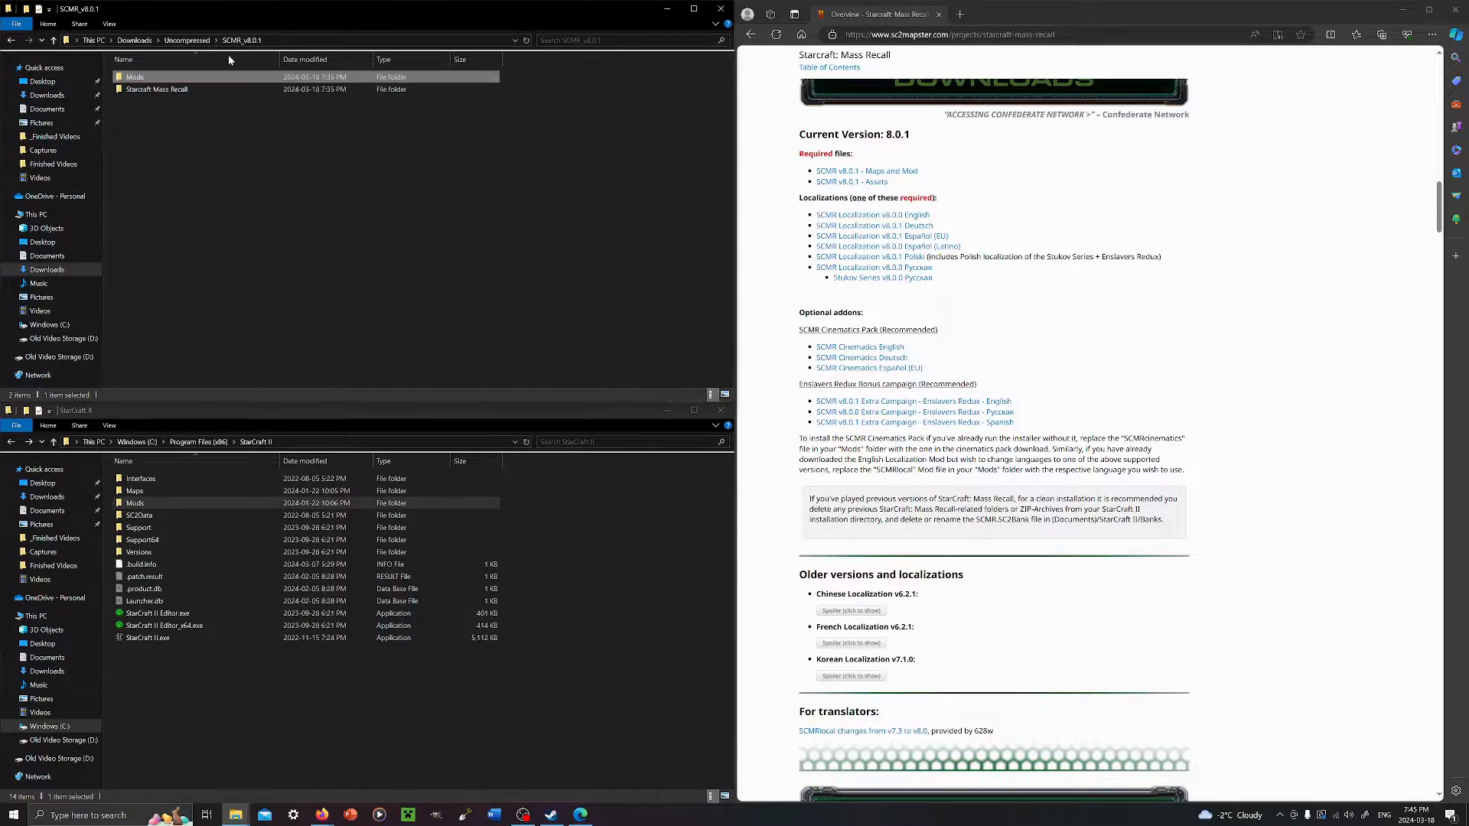
pyautogui.moveTo(156, 89)
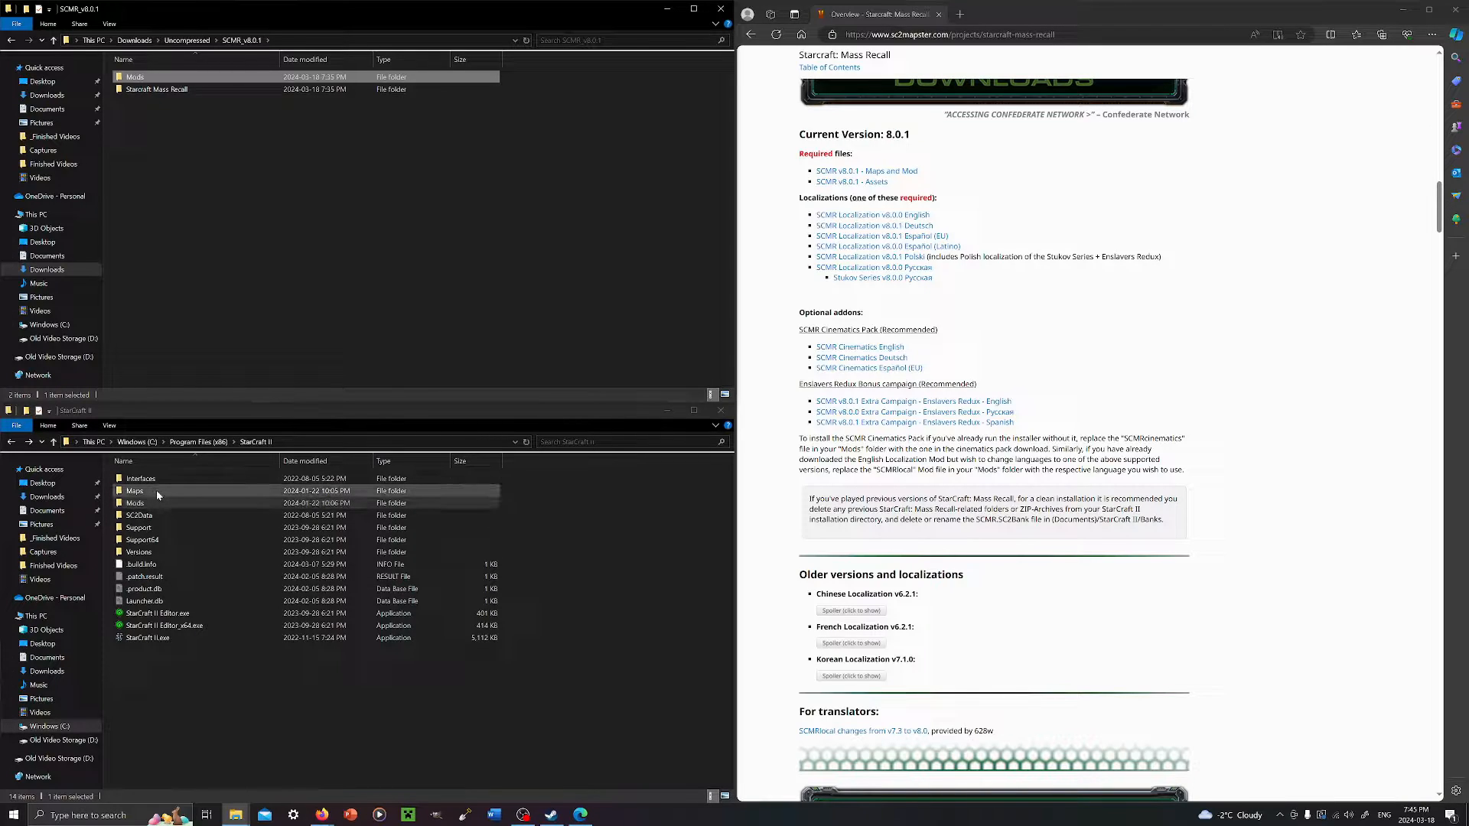
# Enter the game's Maps folder and its Starcraft Mass Recall campaign folder, selecting Rebel Yell.
pyautogui.doubleClick(135, 490)
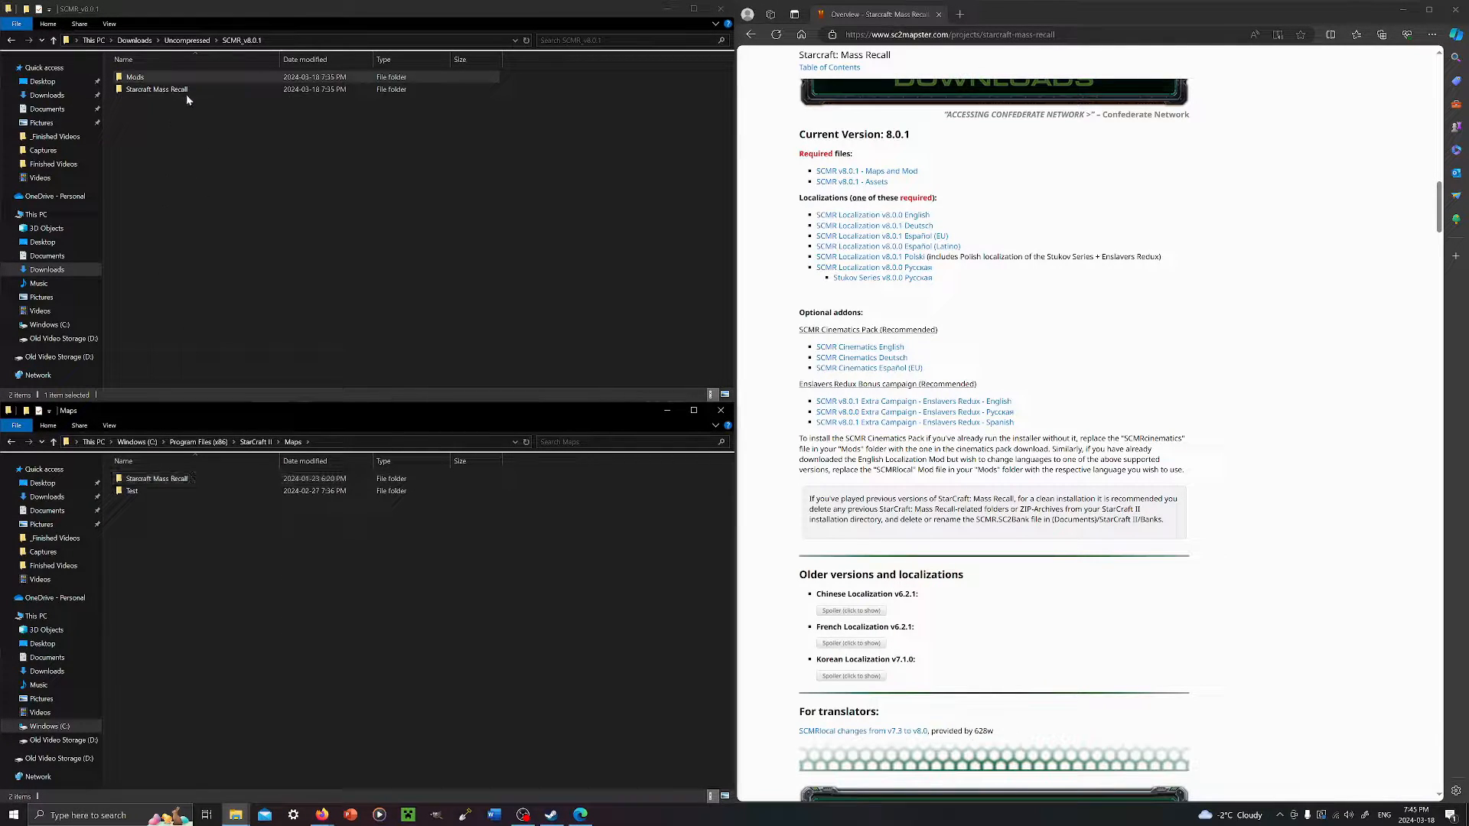
pyautogui.click(155, 89)
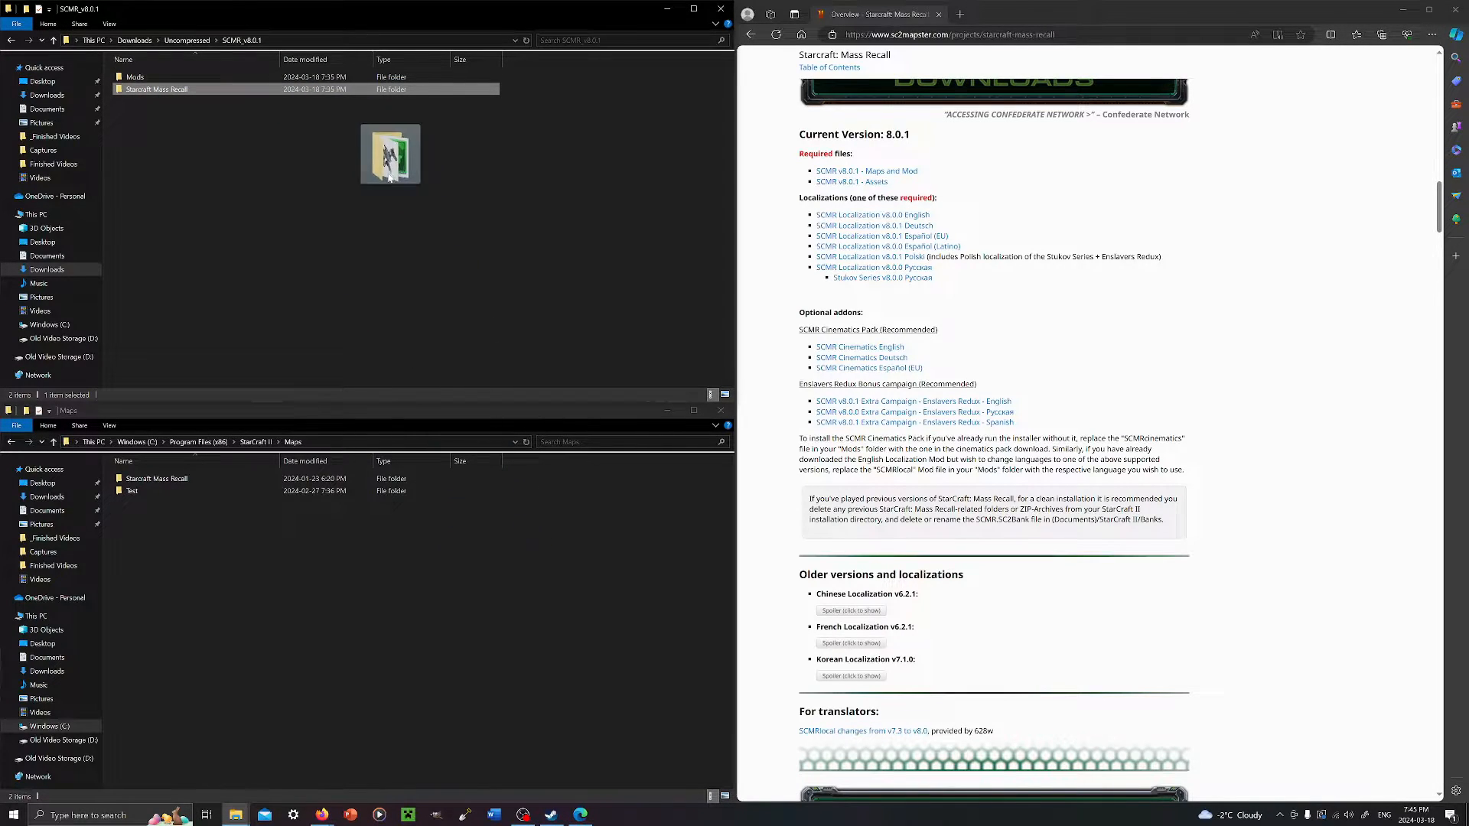
pyautogui.doubleClick(156, 477)
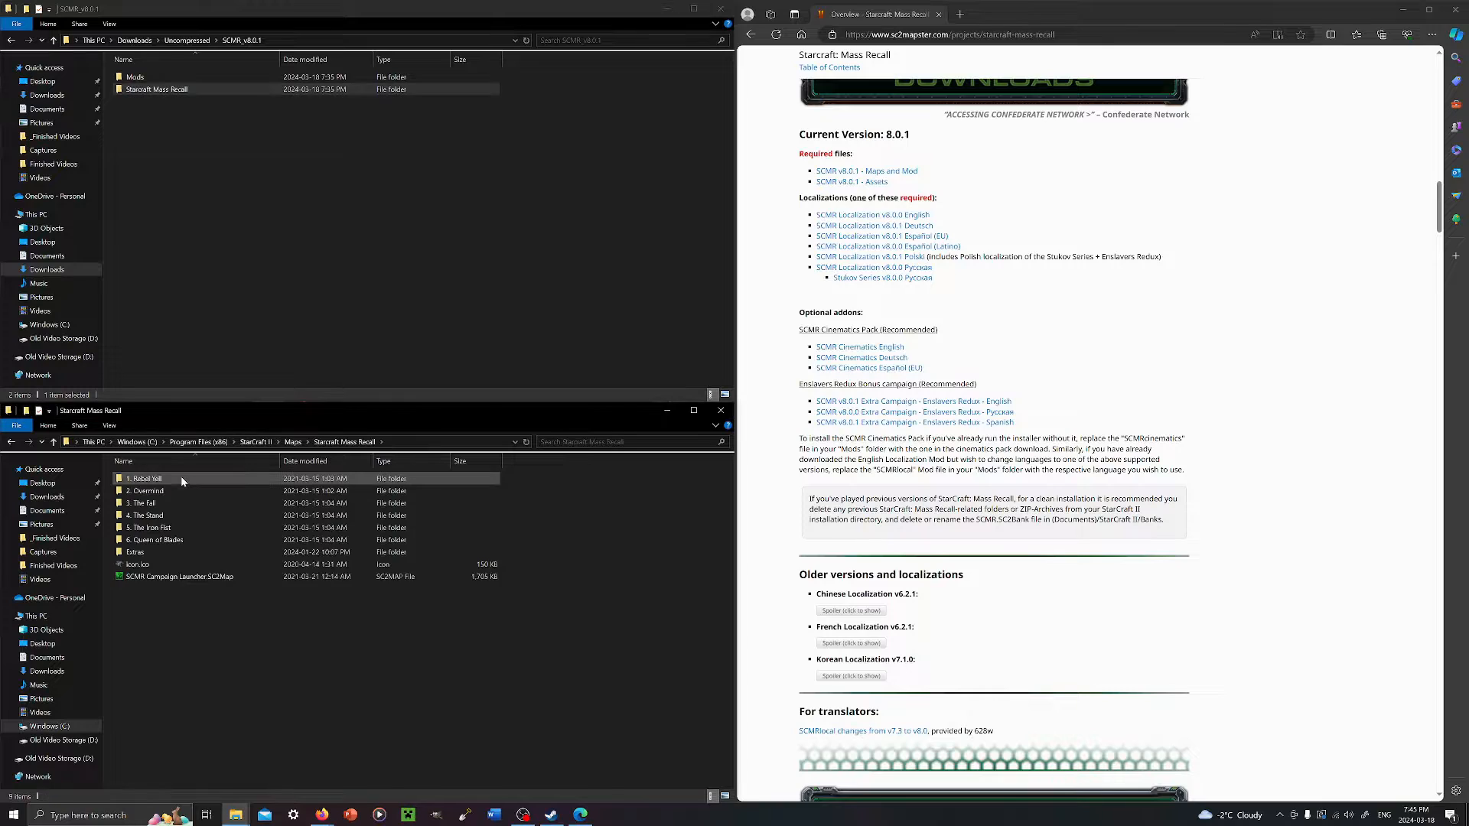
pyautogui.click(145, 516)
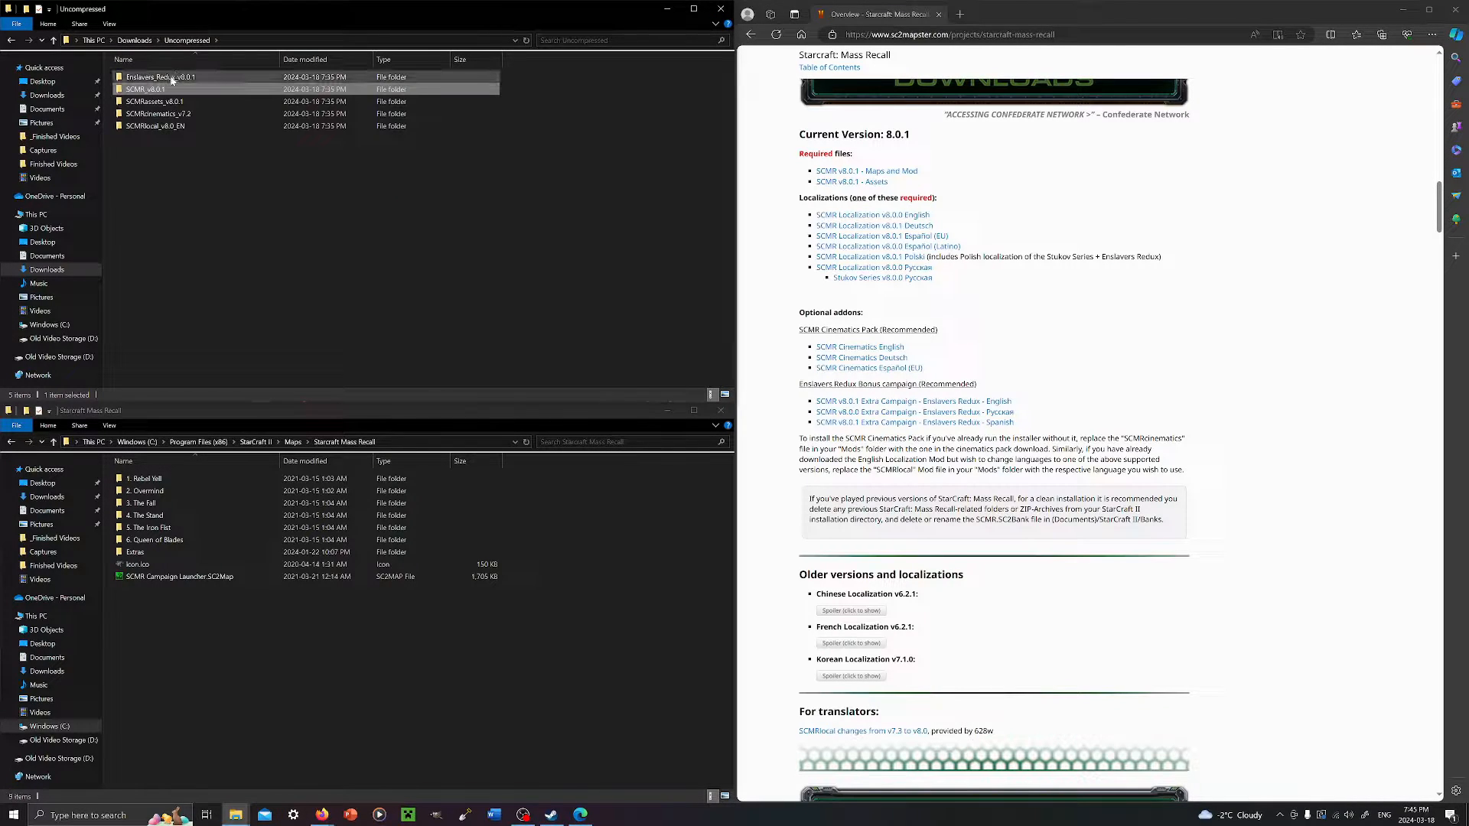
# Compare Enslavers_Redux_v8.0.1's Extras with the game's Extras maps, then show StarCraft II's Mods folder.
pyautogui.doubleClick(159, 76)
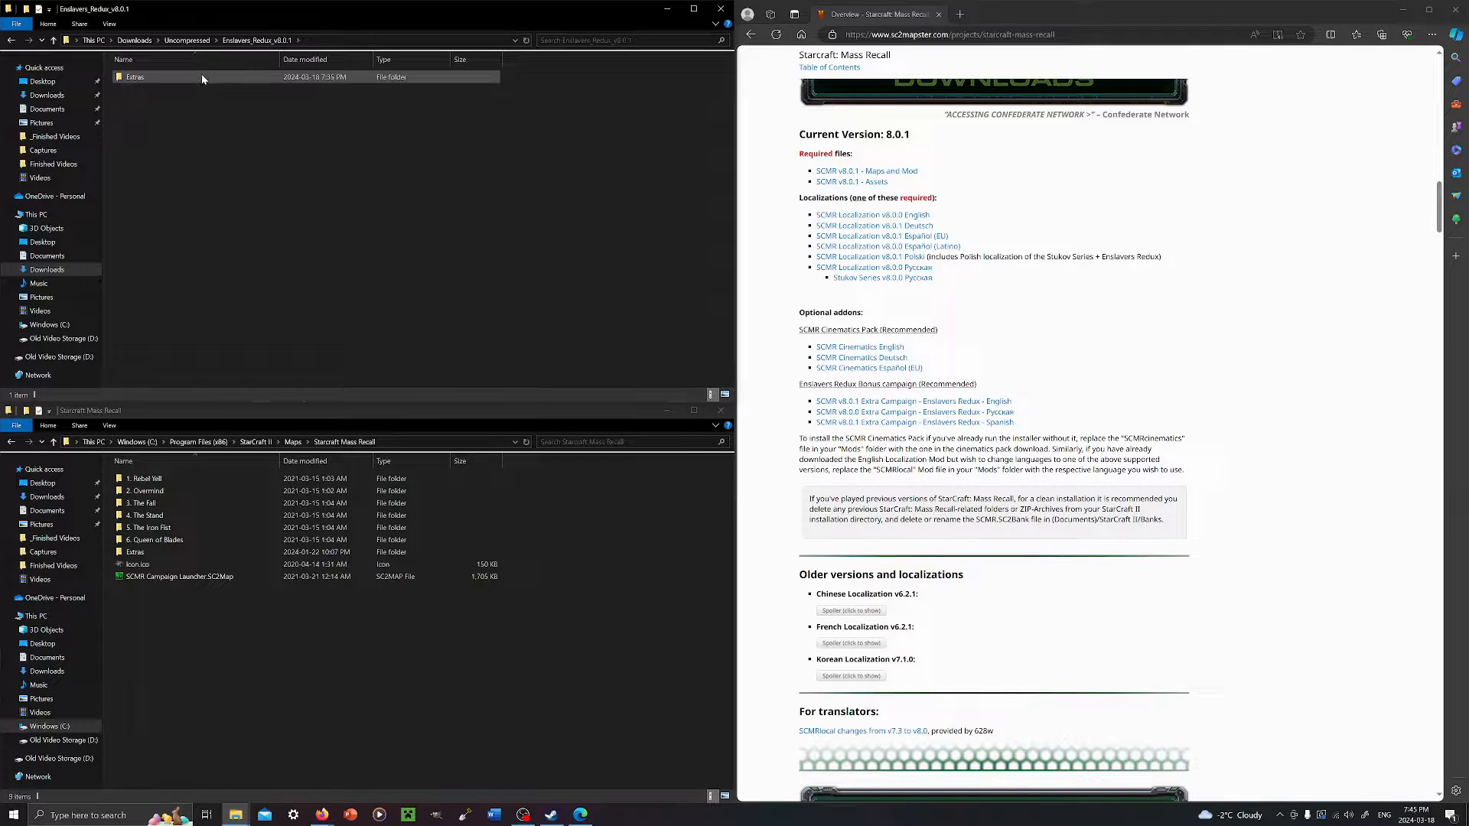
pyautogui.doubleClick(135, 76)
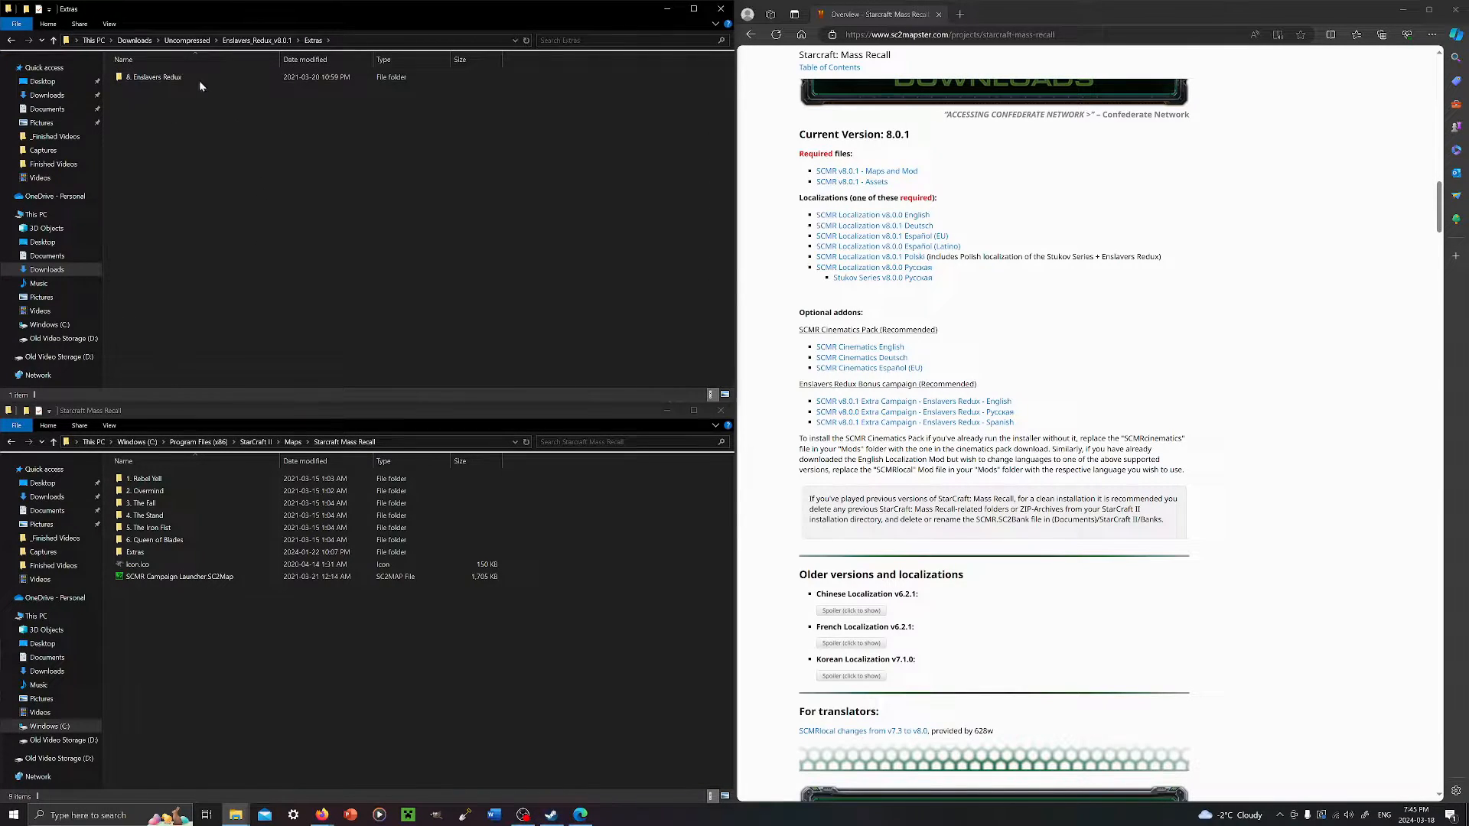
pyautogui.click(153, 76)
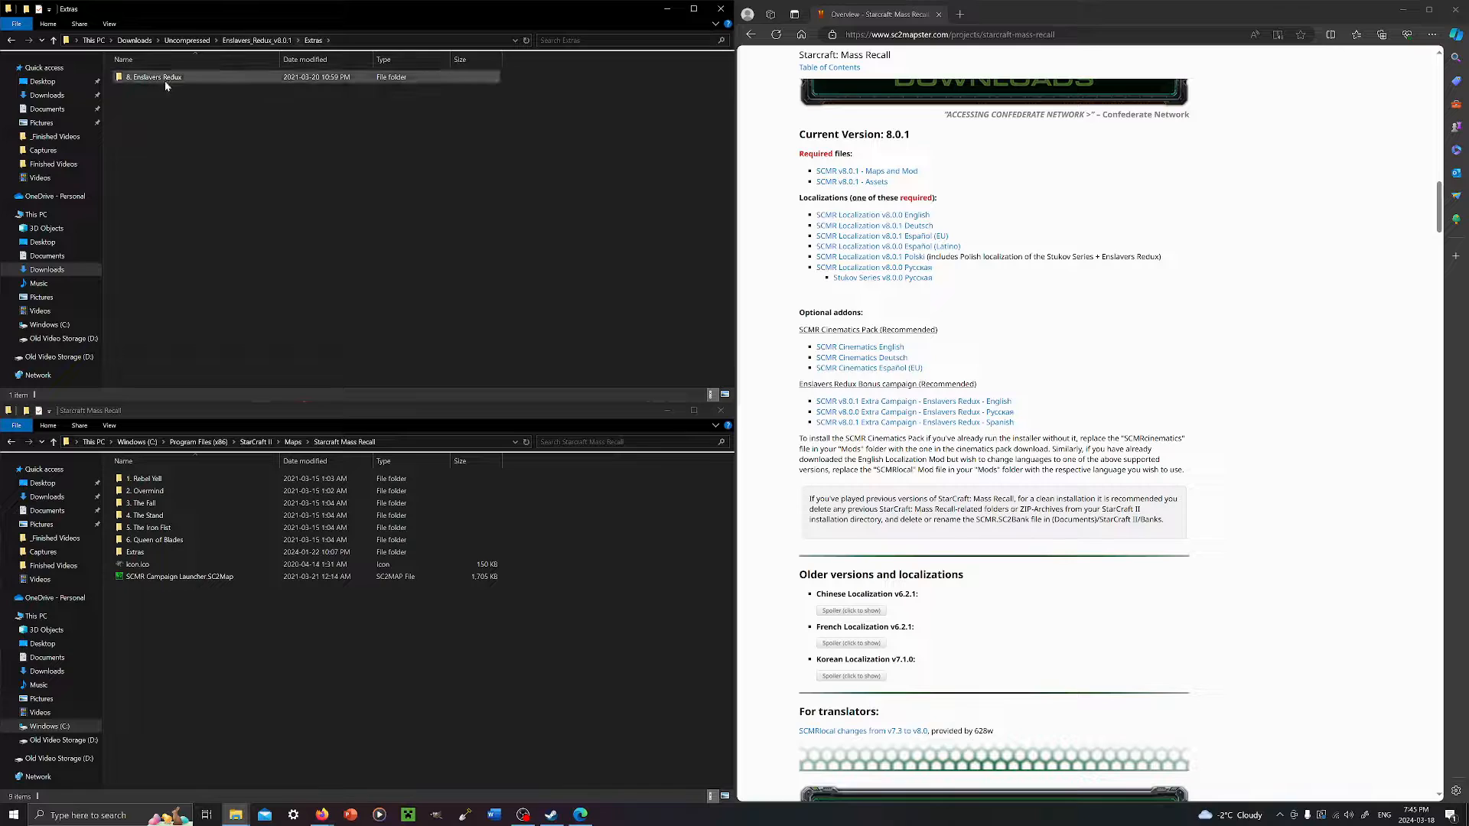
pyautogui.moveTo(155, 77)
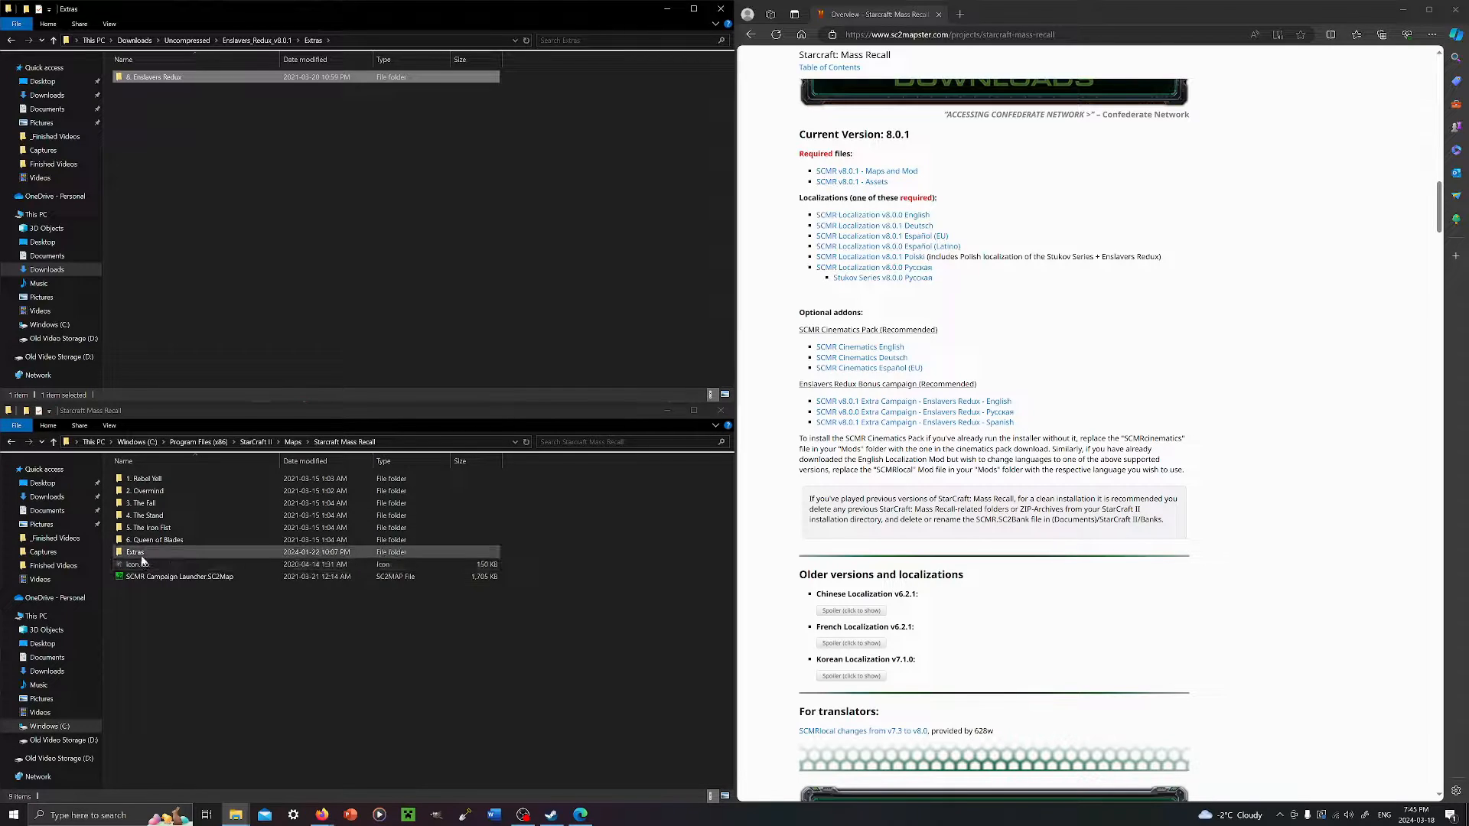
pyautogui.doubleClick(135, 551)
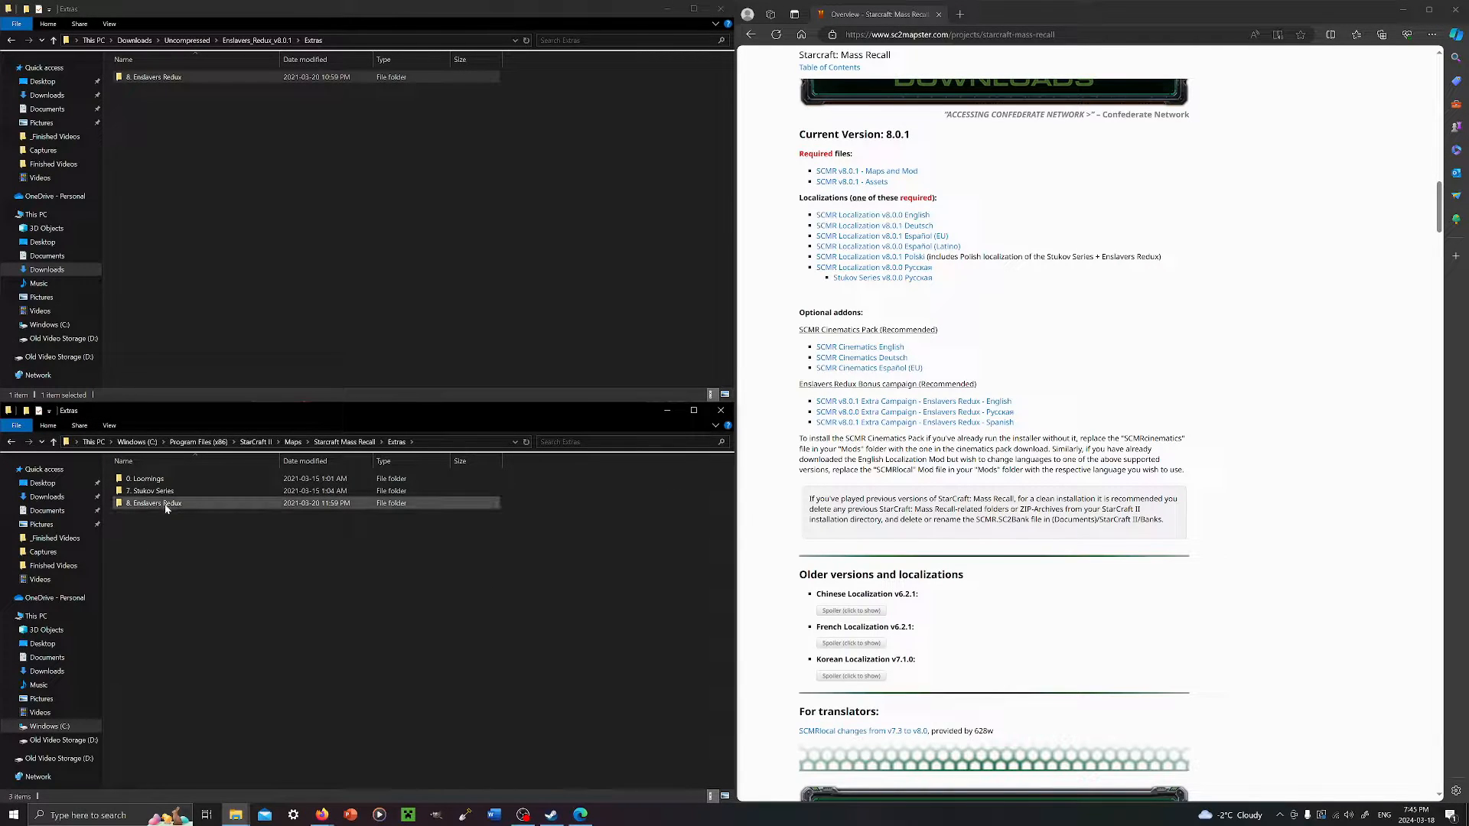
pyautogui.moveTo(167, 504)
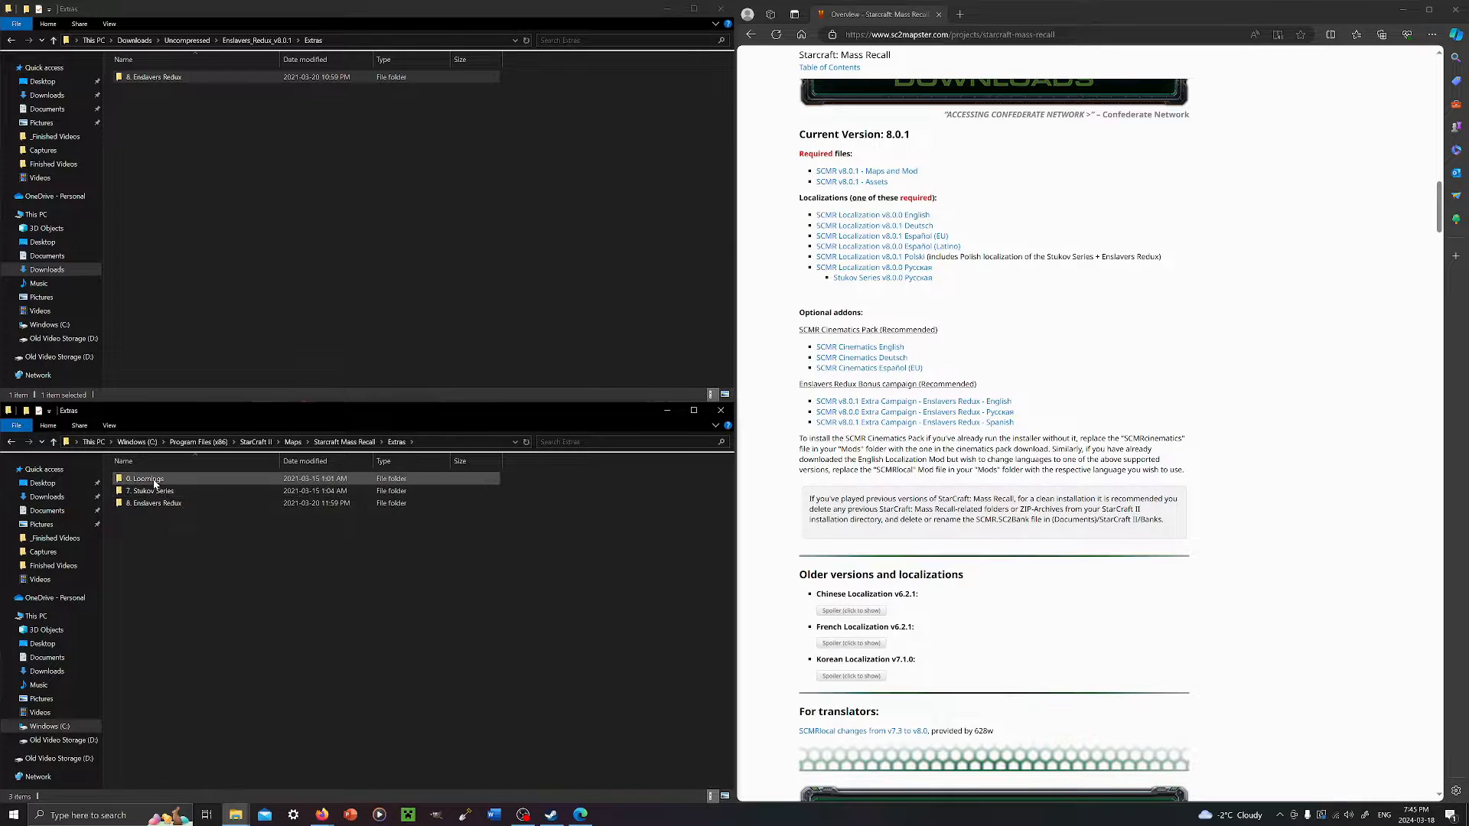
pyautogui.moveTo(152, 491)
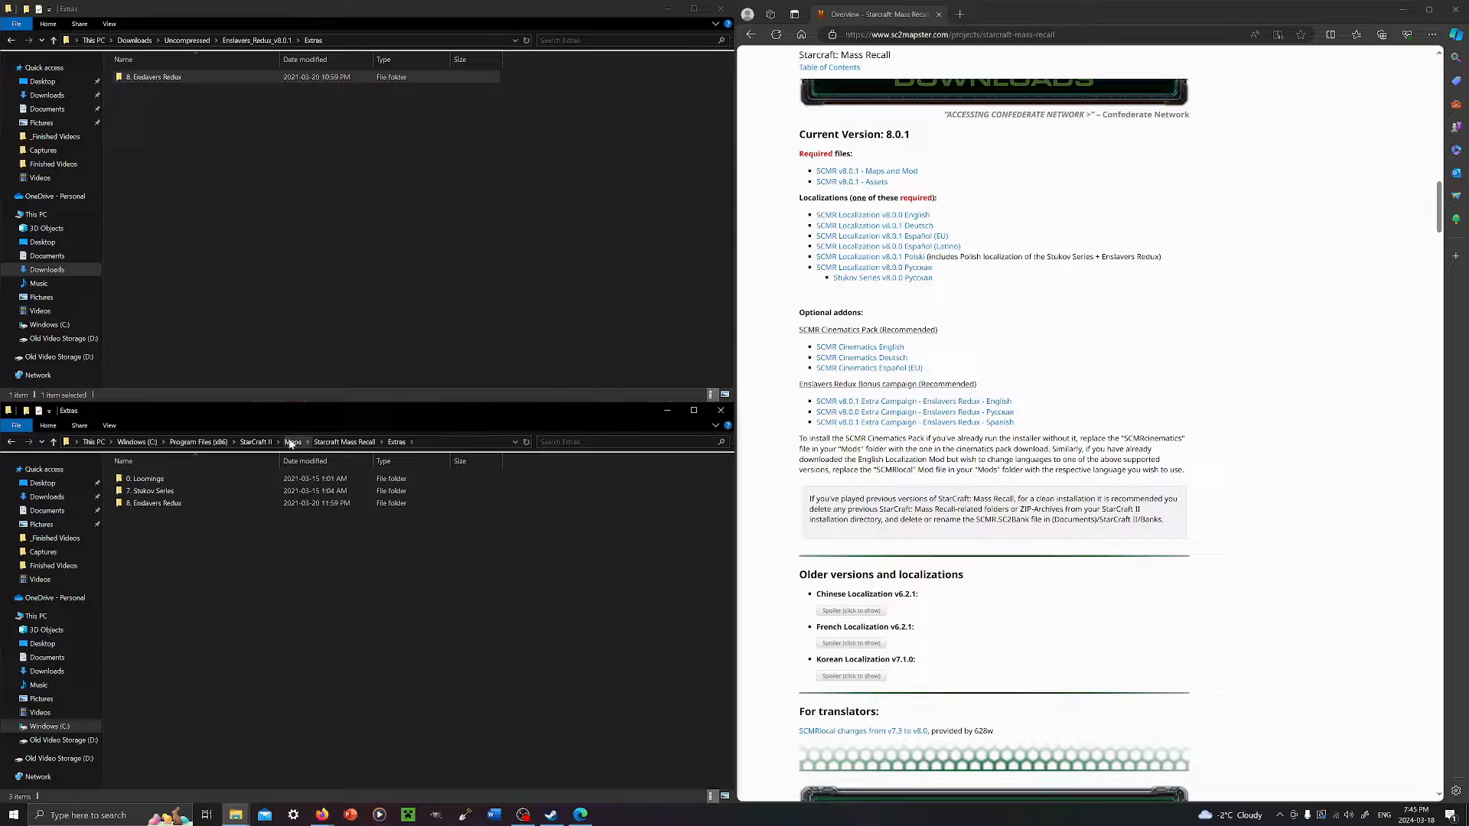
pyautogui.click(292, 440)
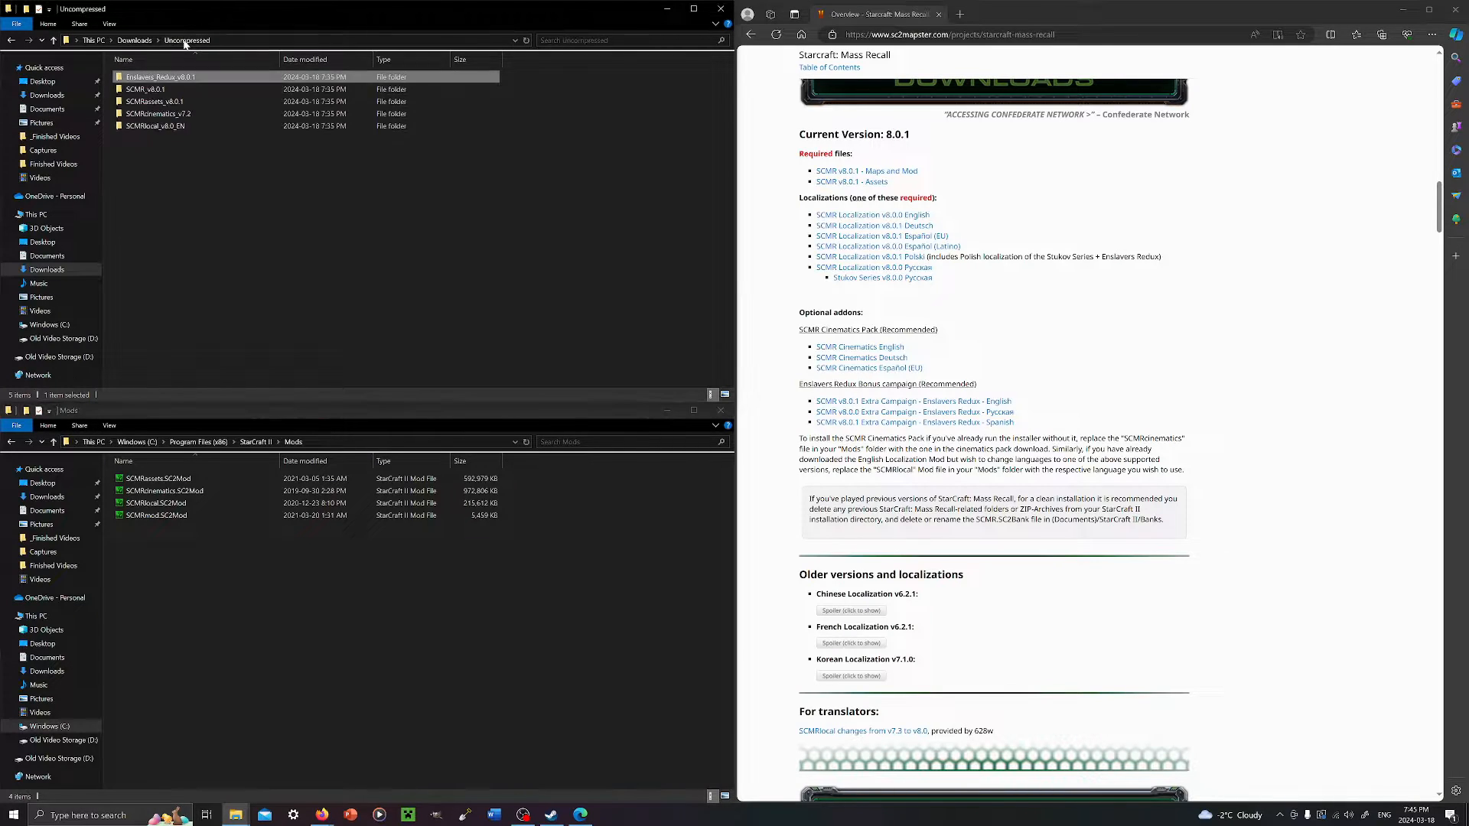
# Inspect the extracted SCMRassets, SCMRcinematics and SCMRlocal_EN folders in Uncompressed.
pyautogui.doubleClick(156, 89)
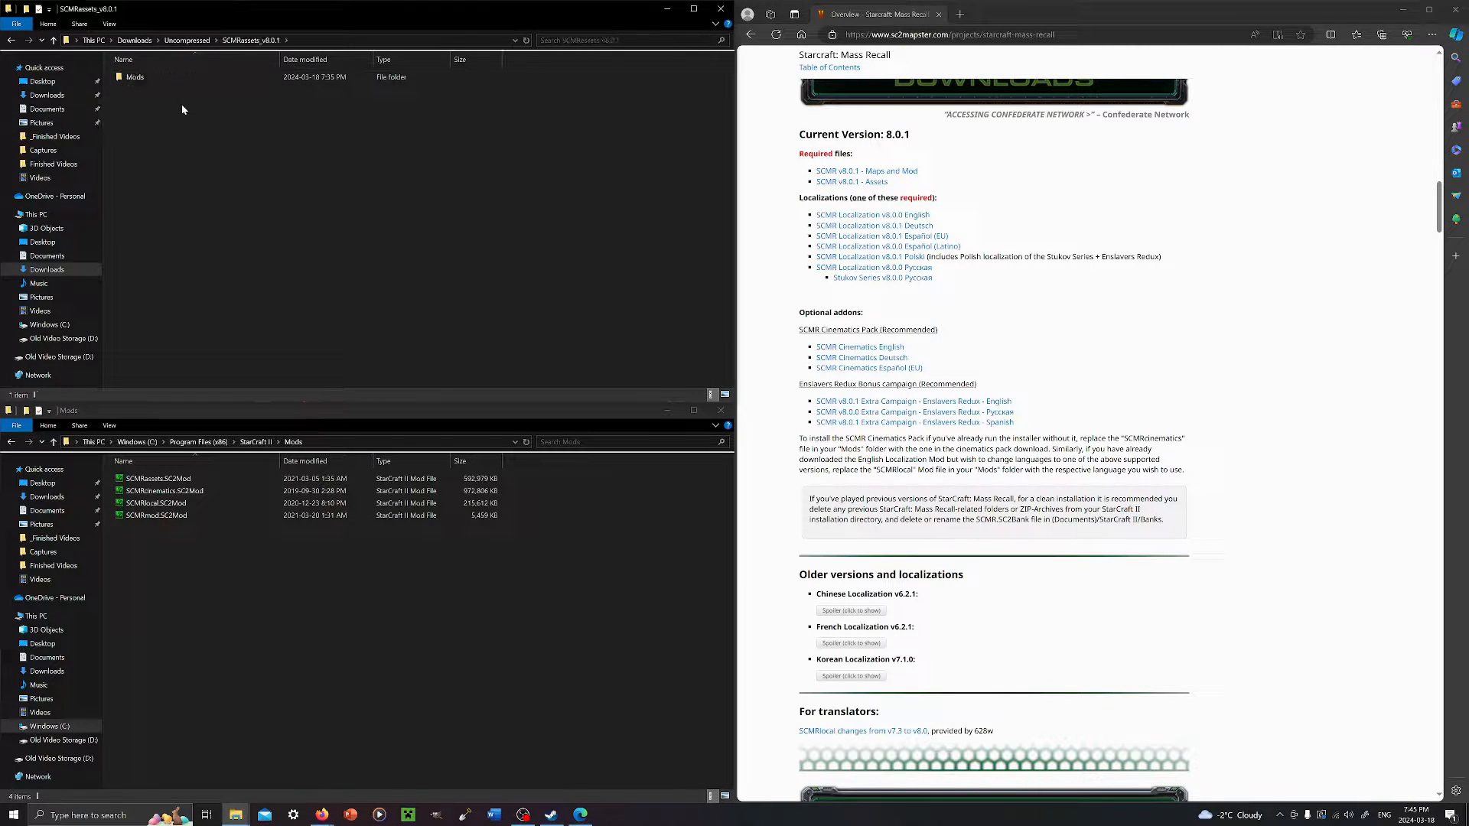
pyautogui.click(136, 77)
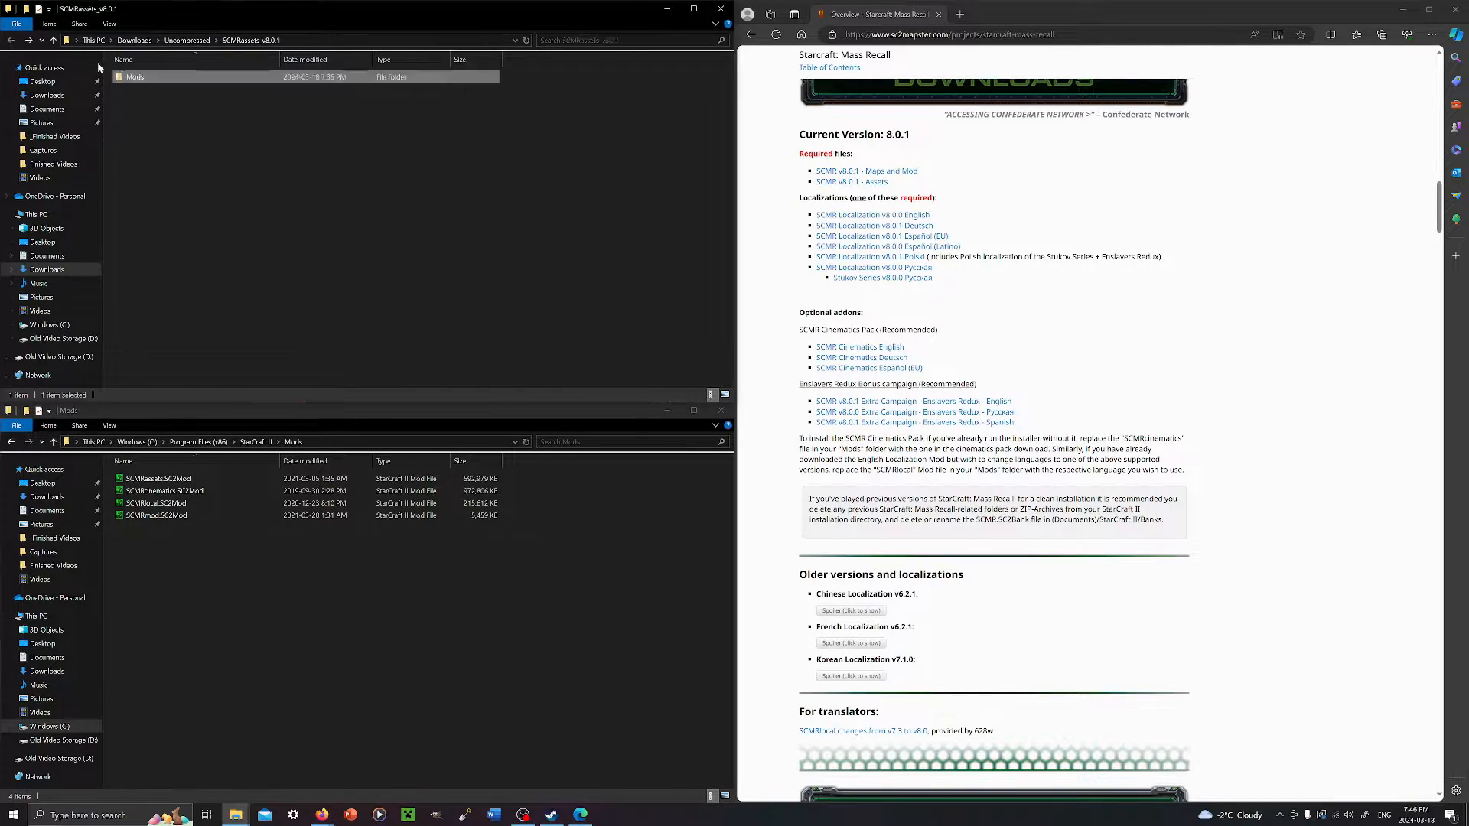
pyautogui.doubleClick(135, 76)
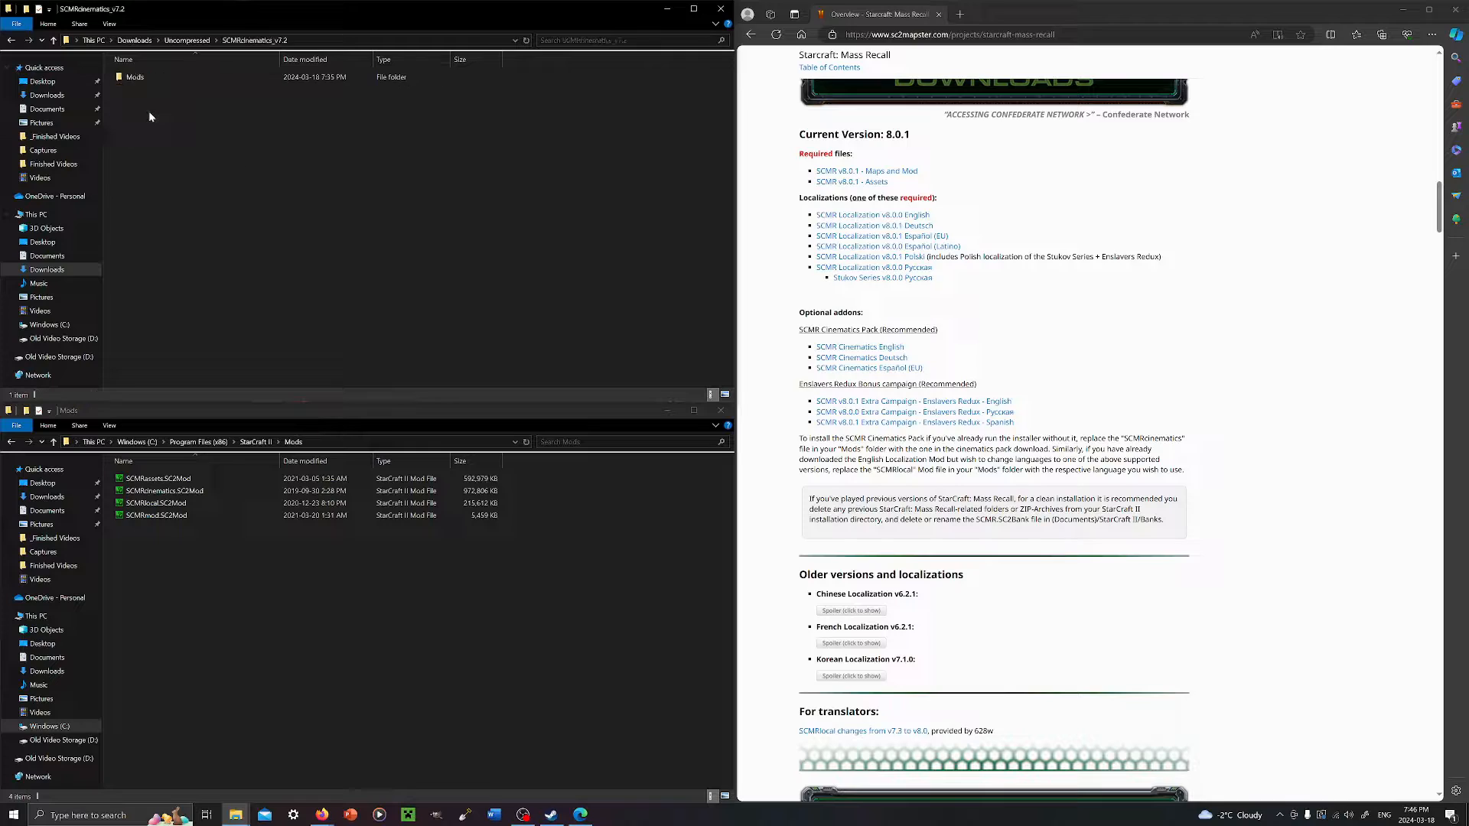
pyautogui.doubleClick(134, 77)
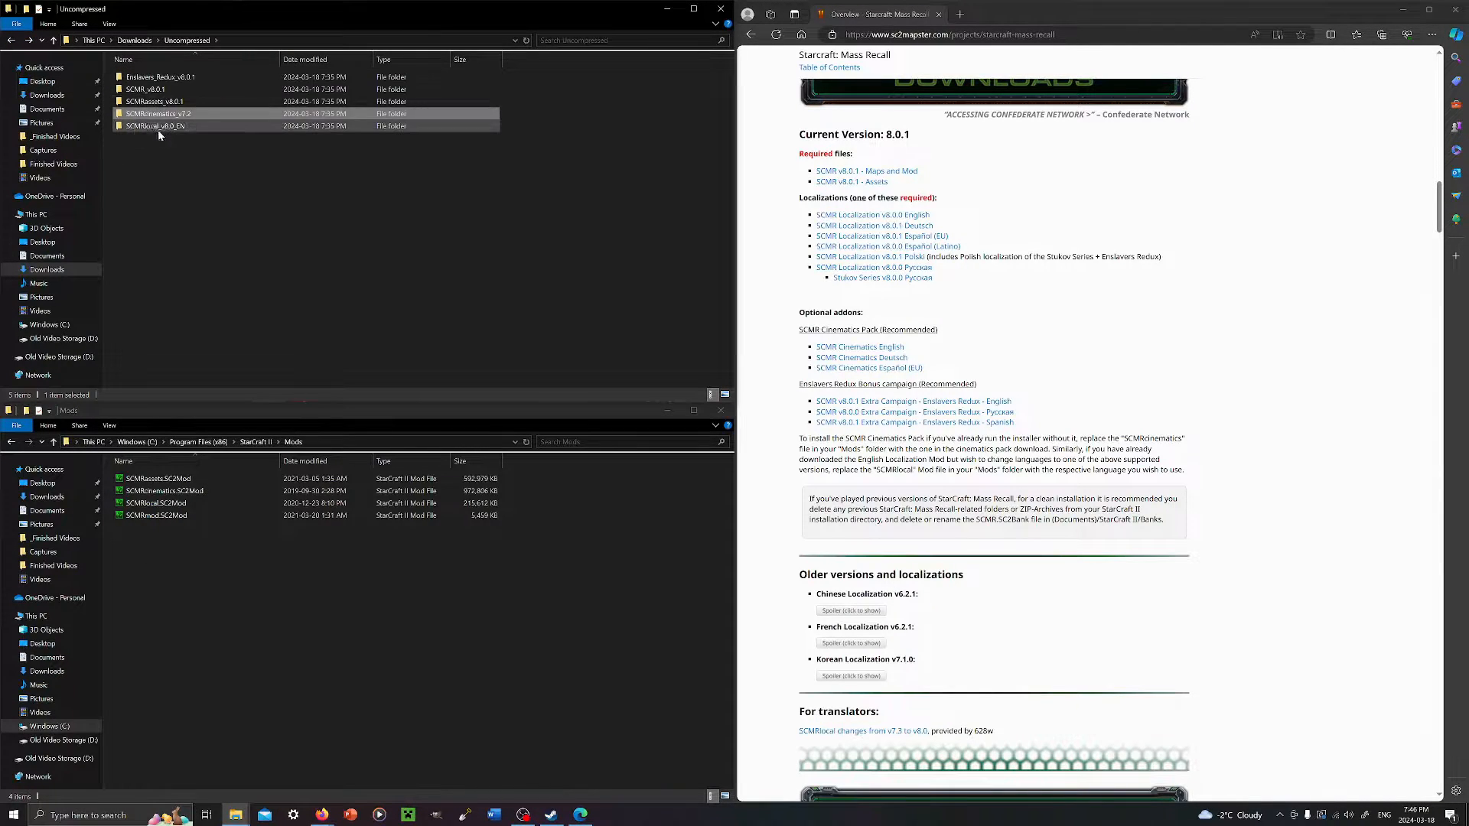
pyautogui.doubleClick(153, 126)
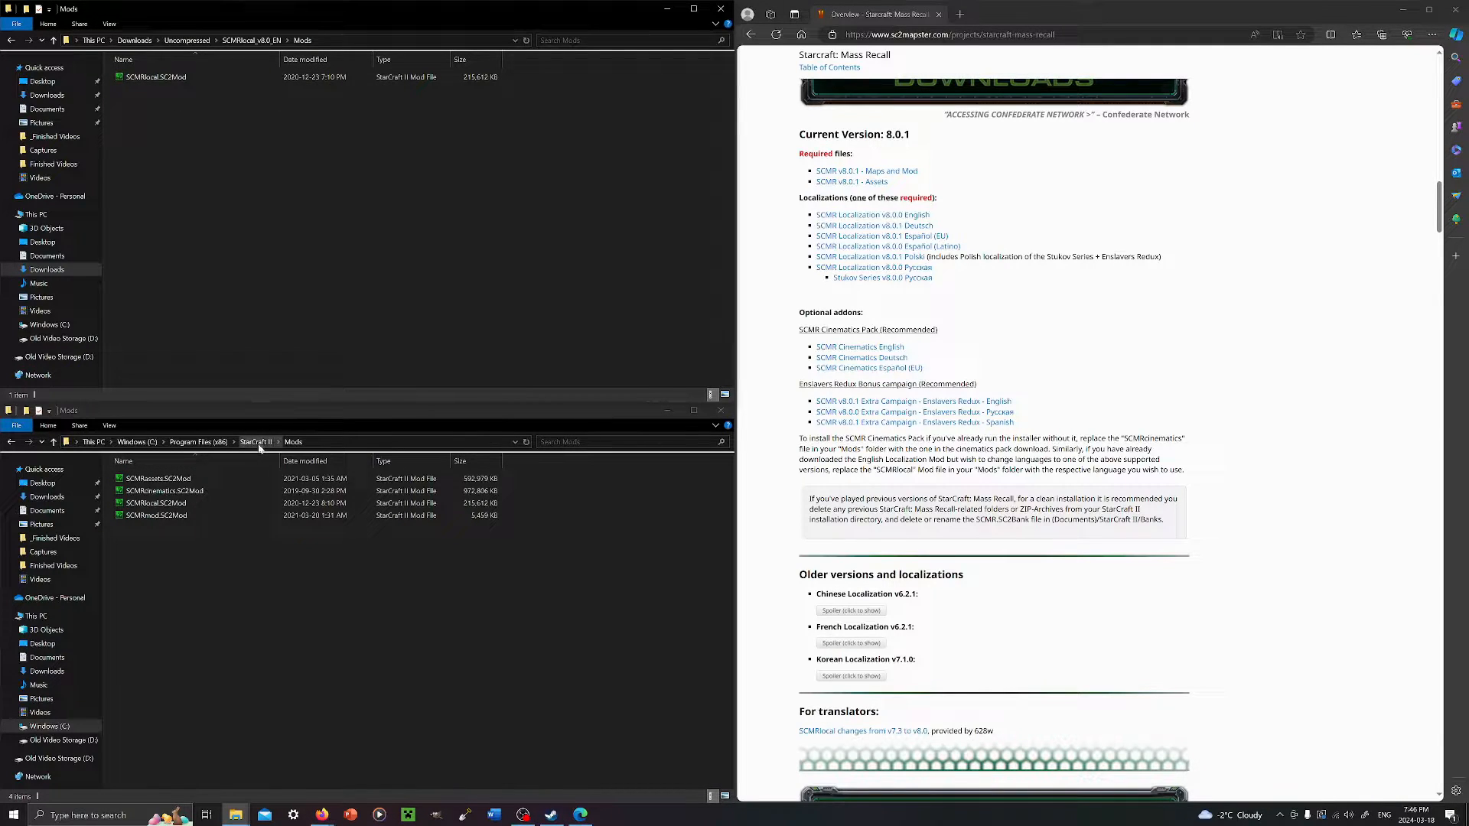
# Go up to the StarCraft II folder and launch StarCraft II Editor.exe.
pyautogui.click(256, 441)
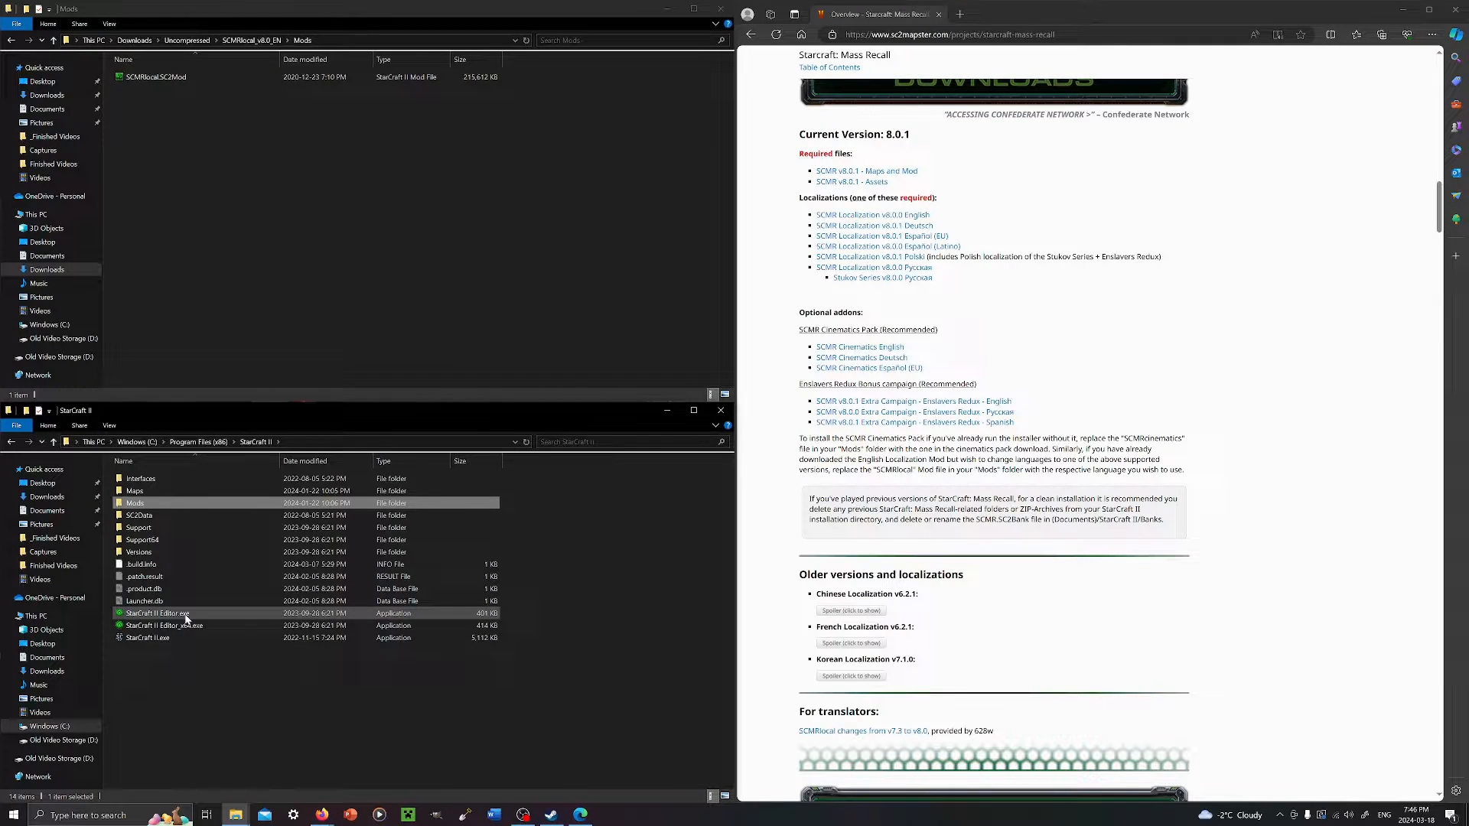
pyautogui.click(157, 612)
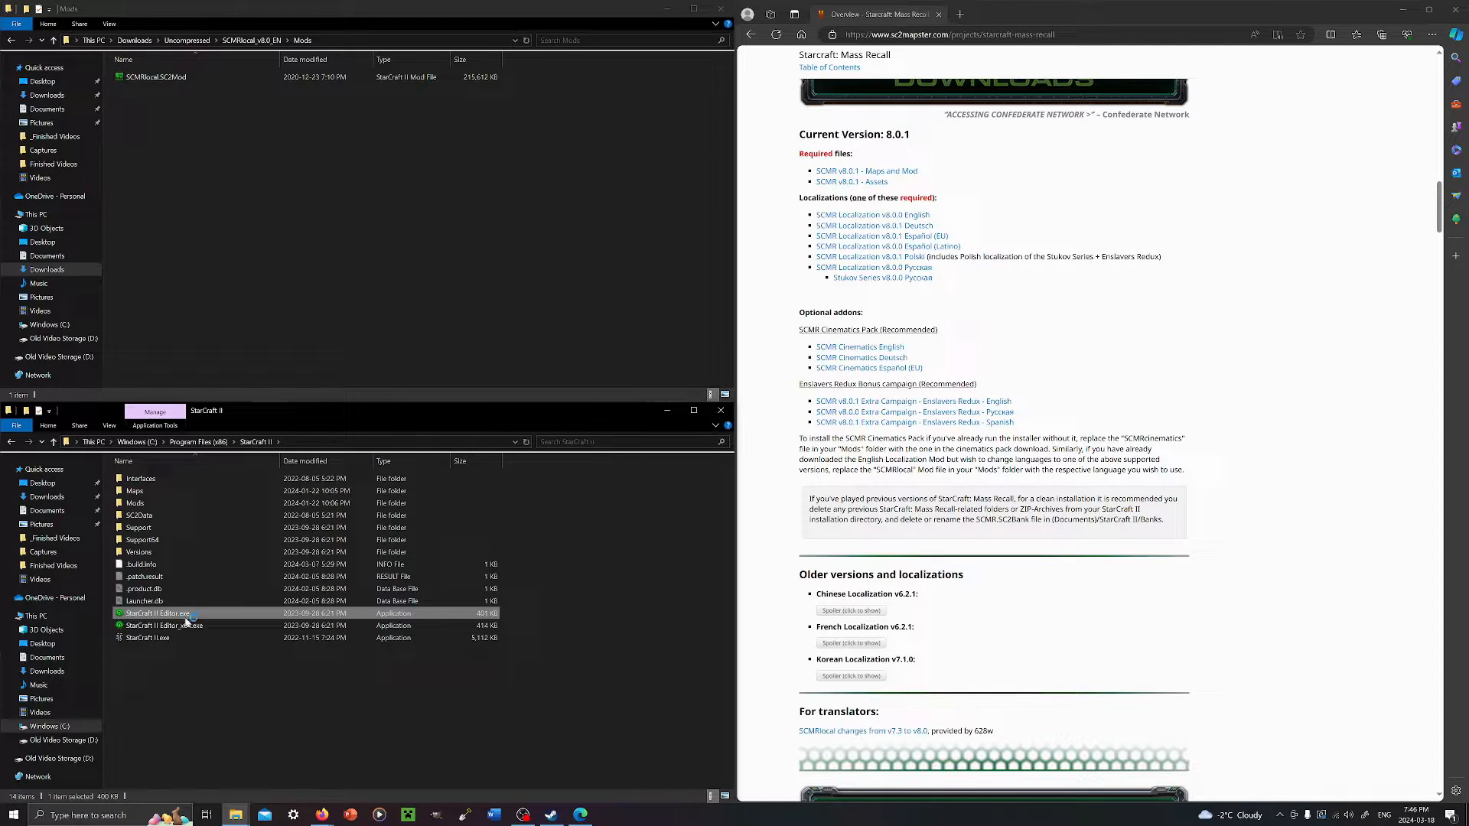
pyautogui.doubleClick(156, 612)
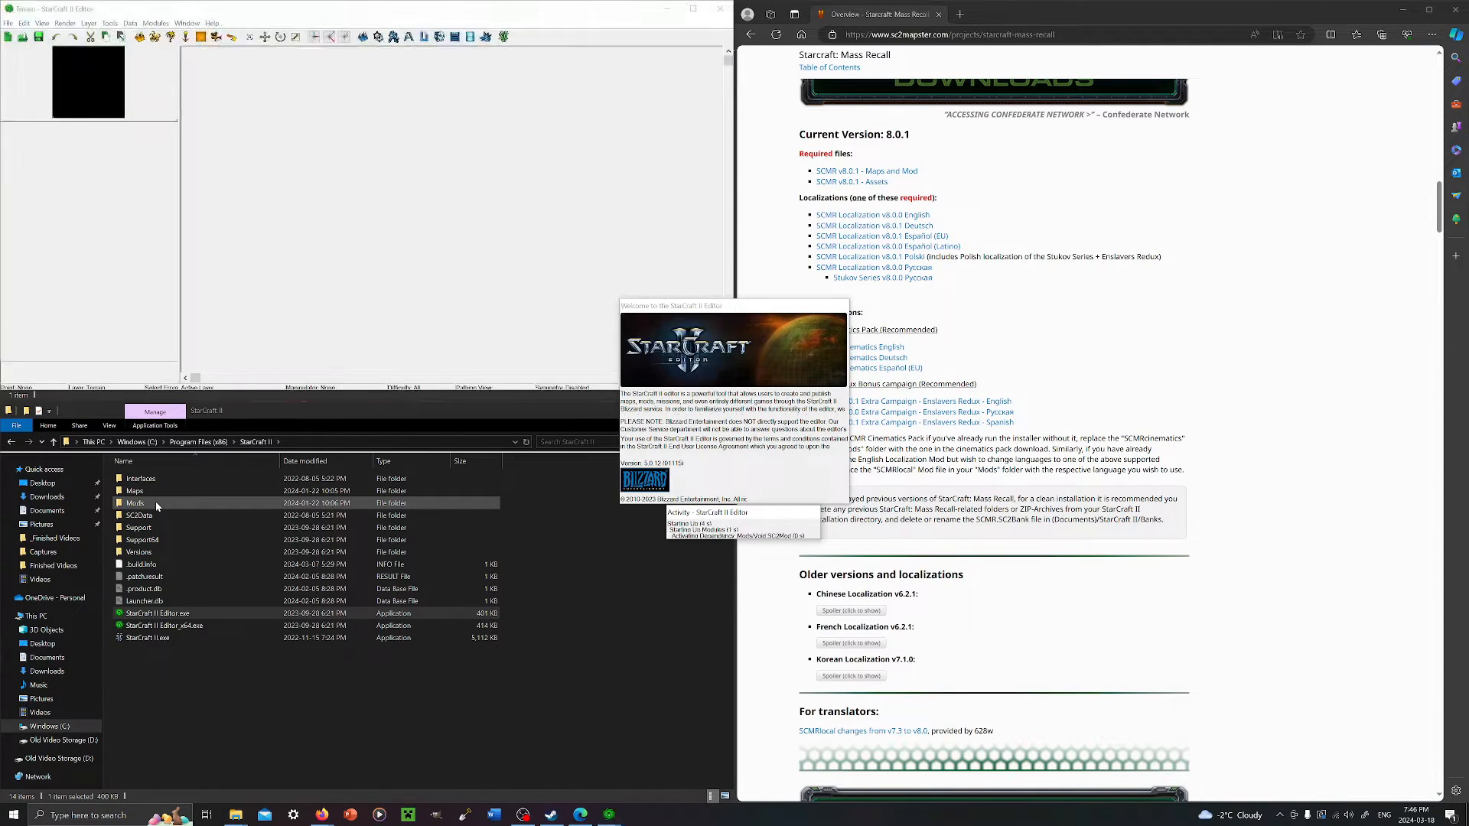
# From Maps > Starcraft Mass Recall, load SCMR Campaign Launcher.SC2Map in the Editor.
pyautogui.click(156, 612)
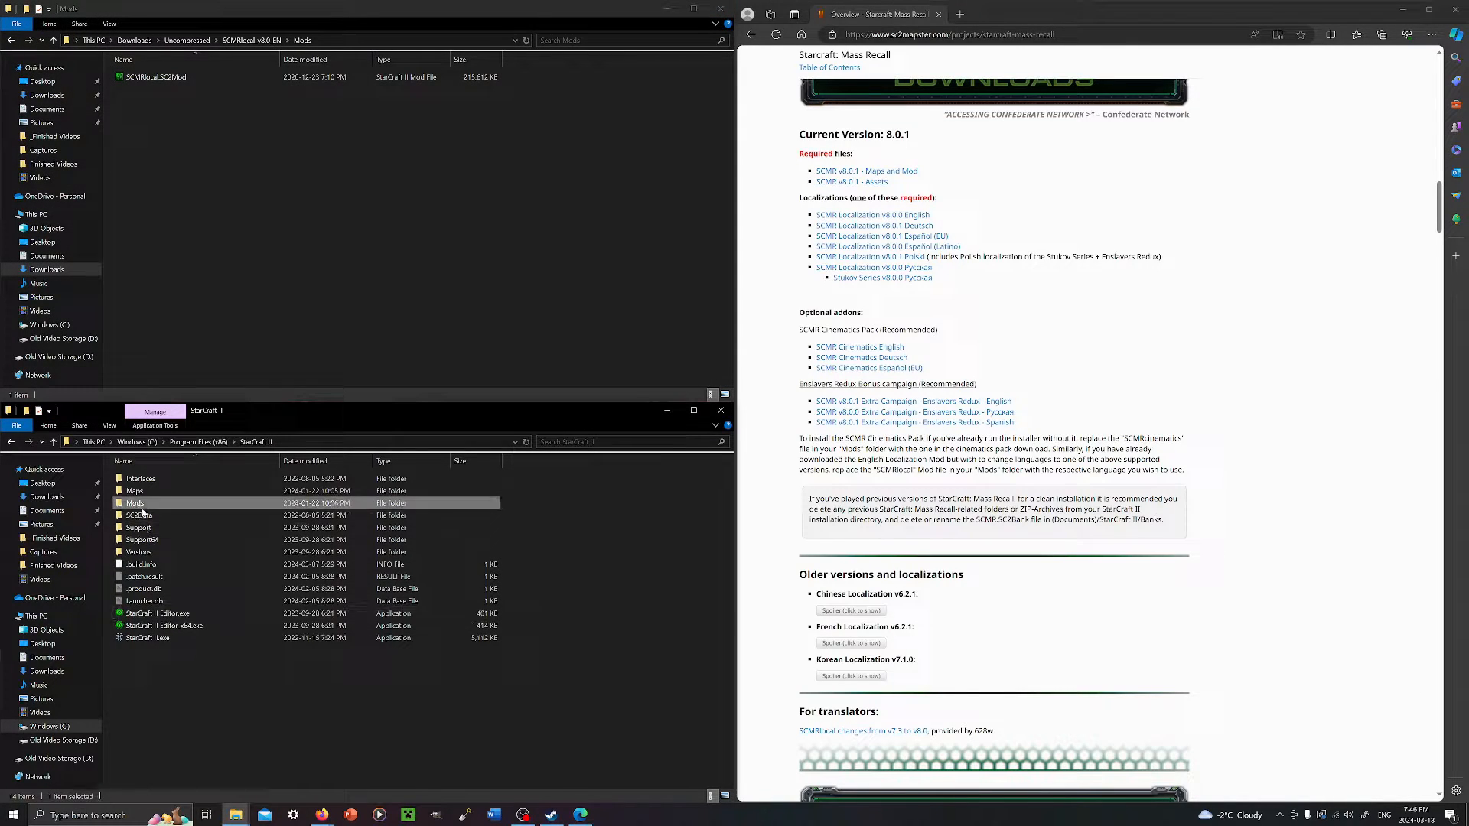
pyautogui.doubleClick(135, 503)
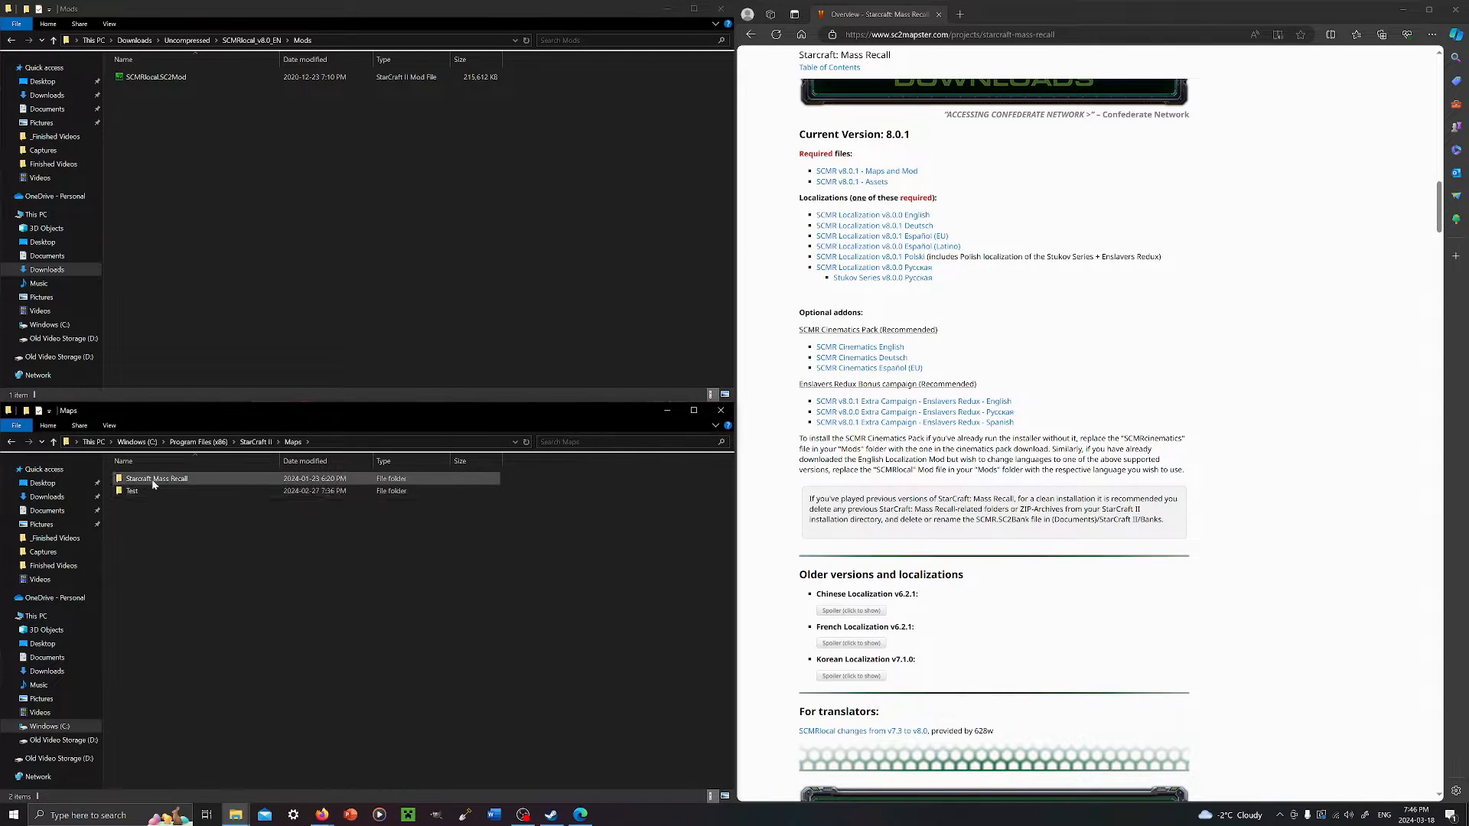
pyautogui.doubleClick(157, 479)
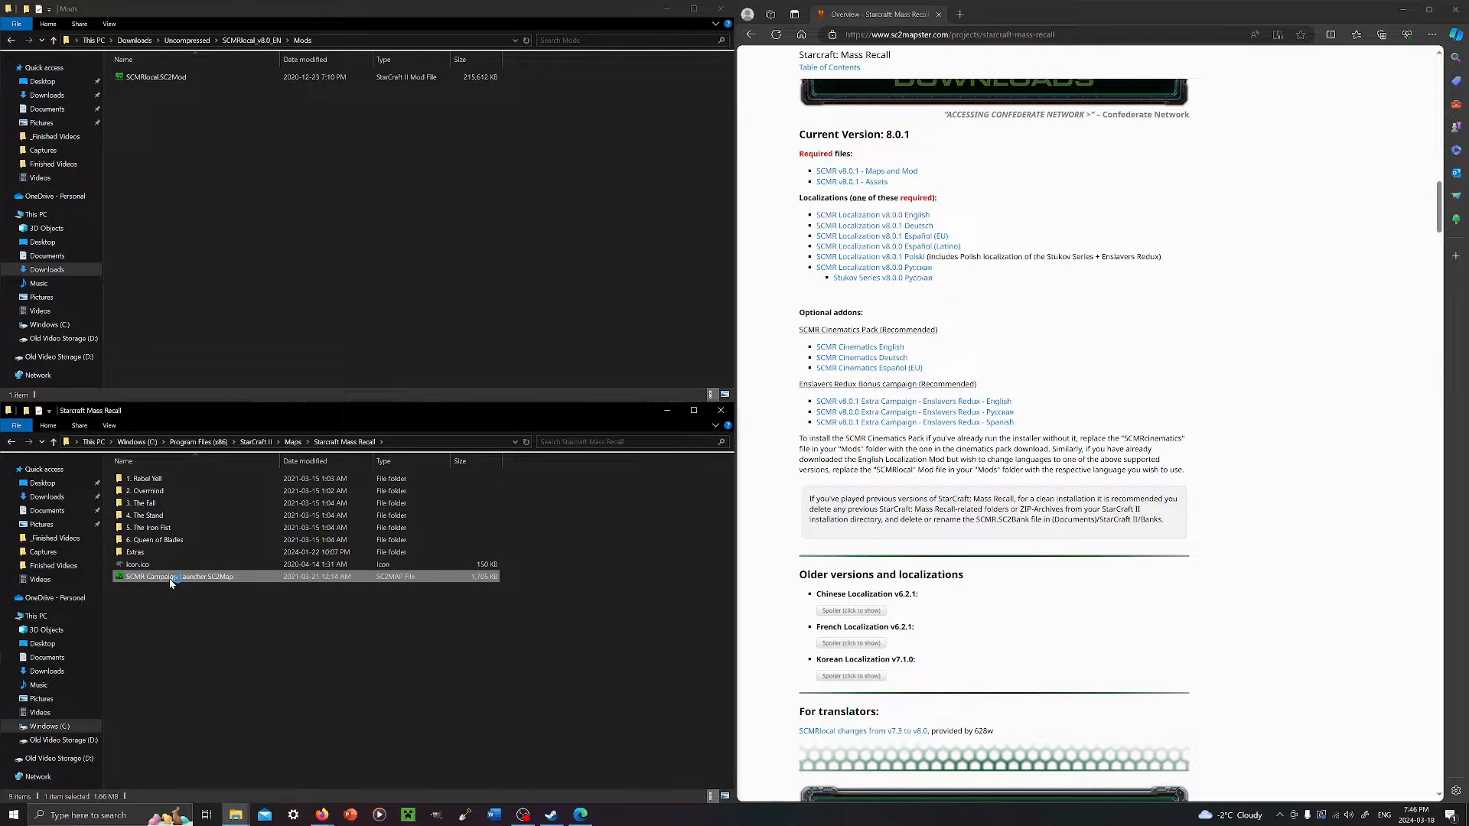
pyautogui.doubleClick(181, 577)
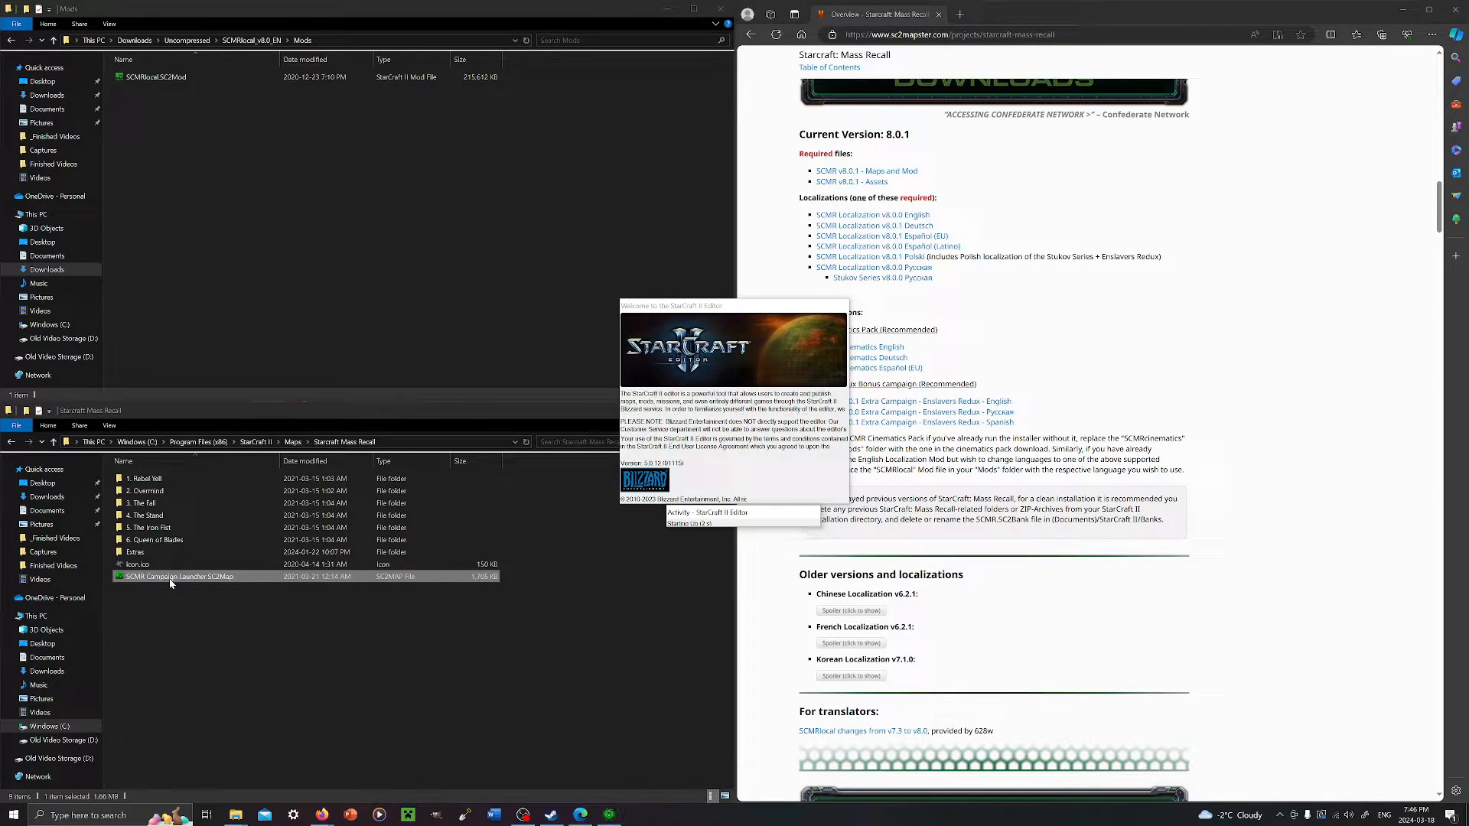
pyautogui.doubleClick(177, 577)
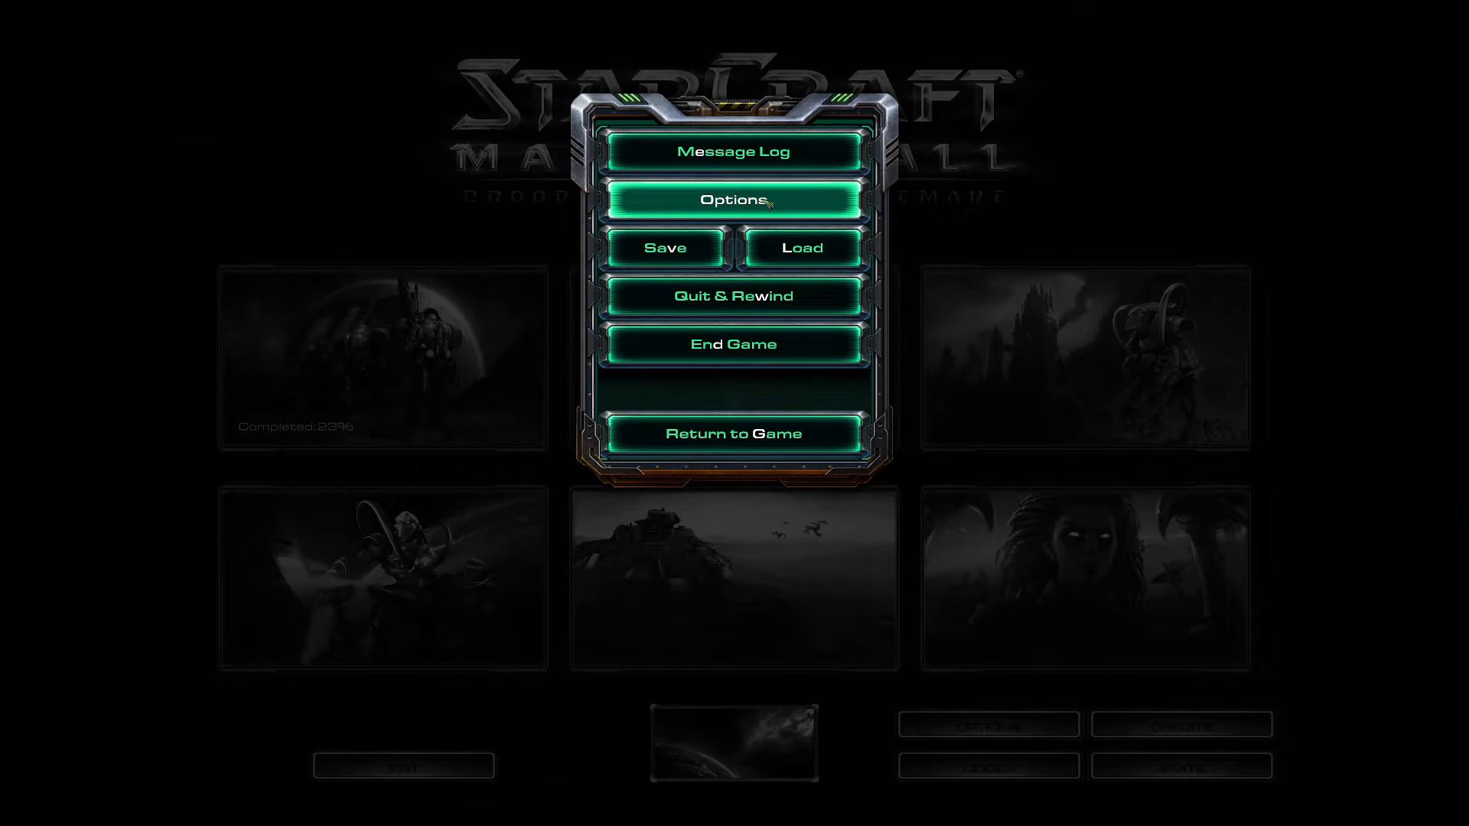
pyautogui.moveTo(735, 433)
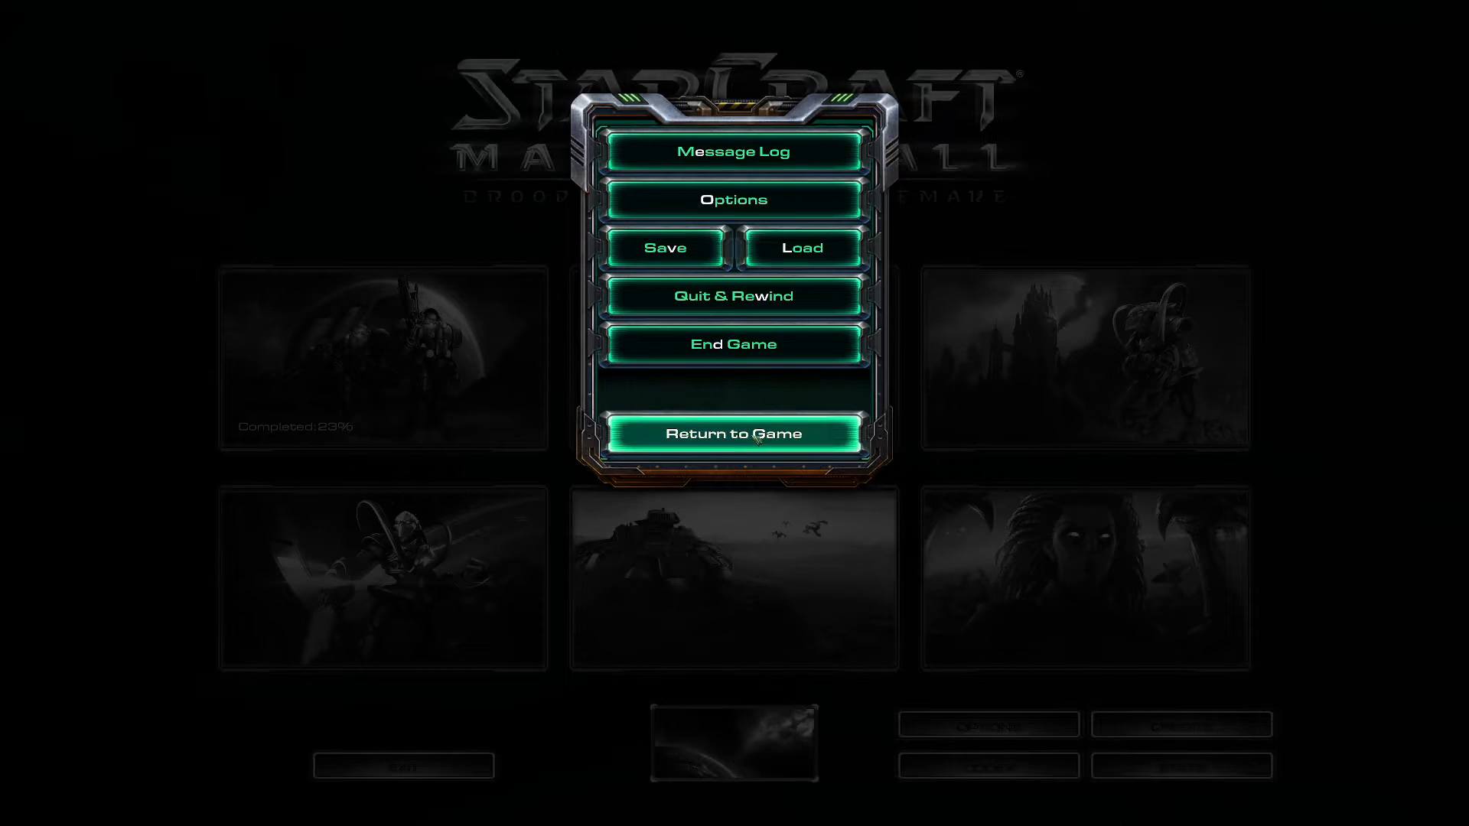
# Return to the launcher from the game menu and bring up Mass Recall Options.
pyautogui.click(733, 433)
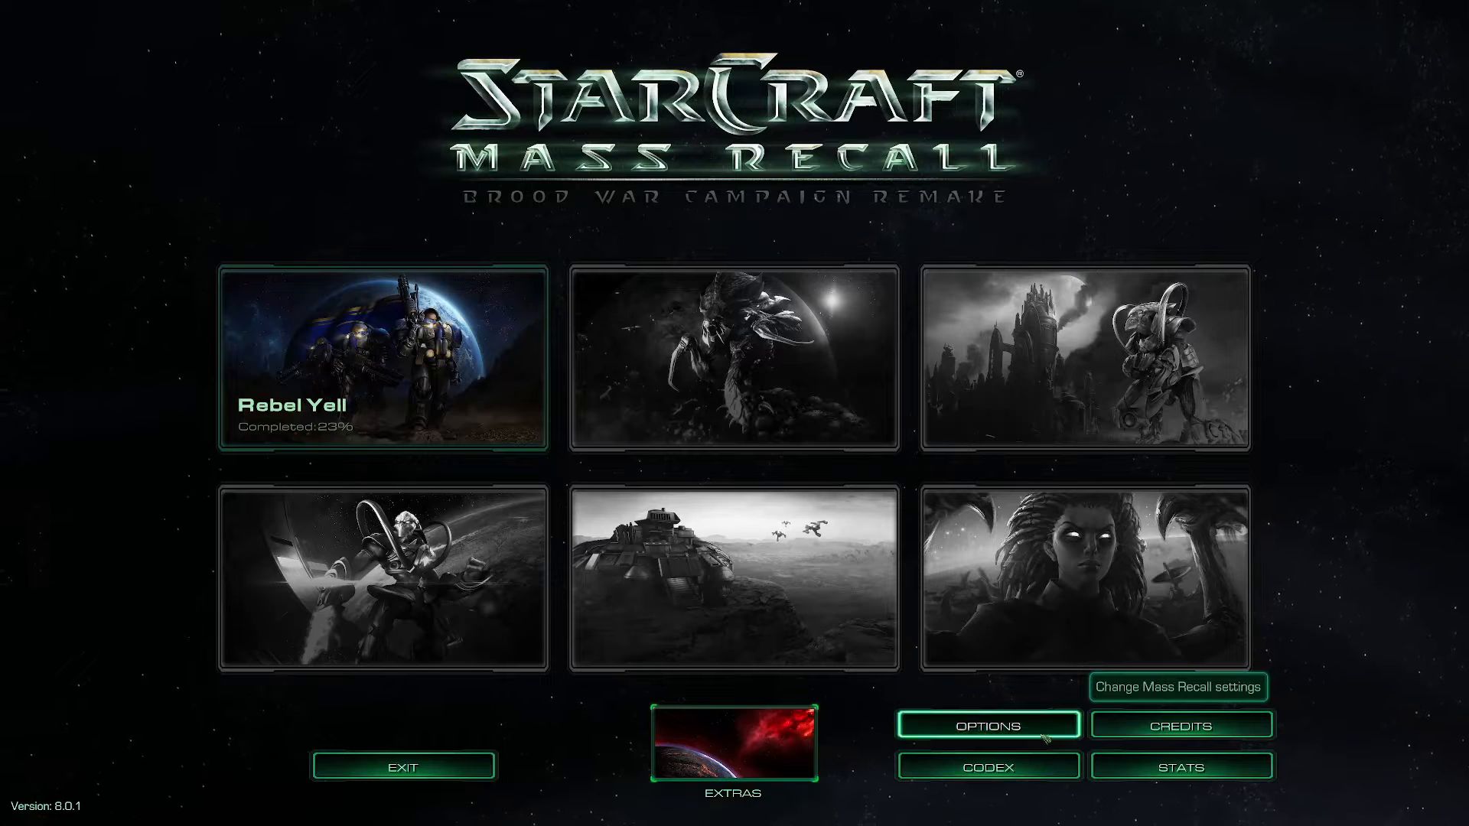
pyautogui.click(987, 724)
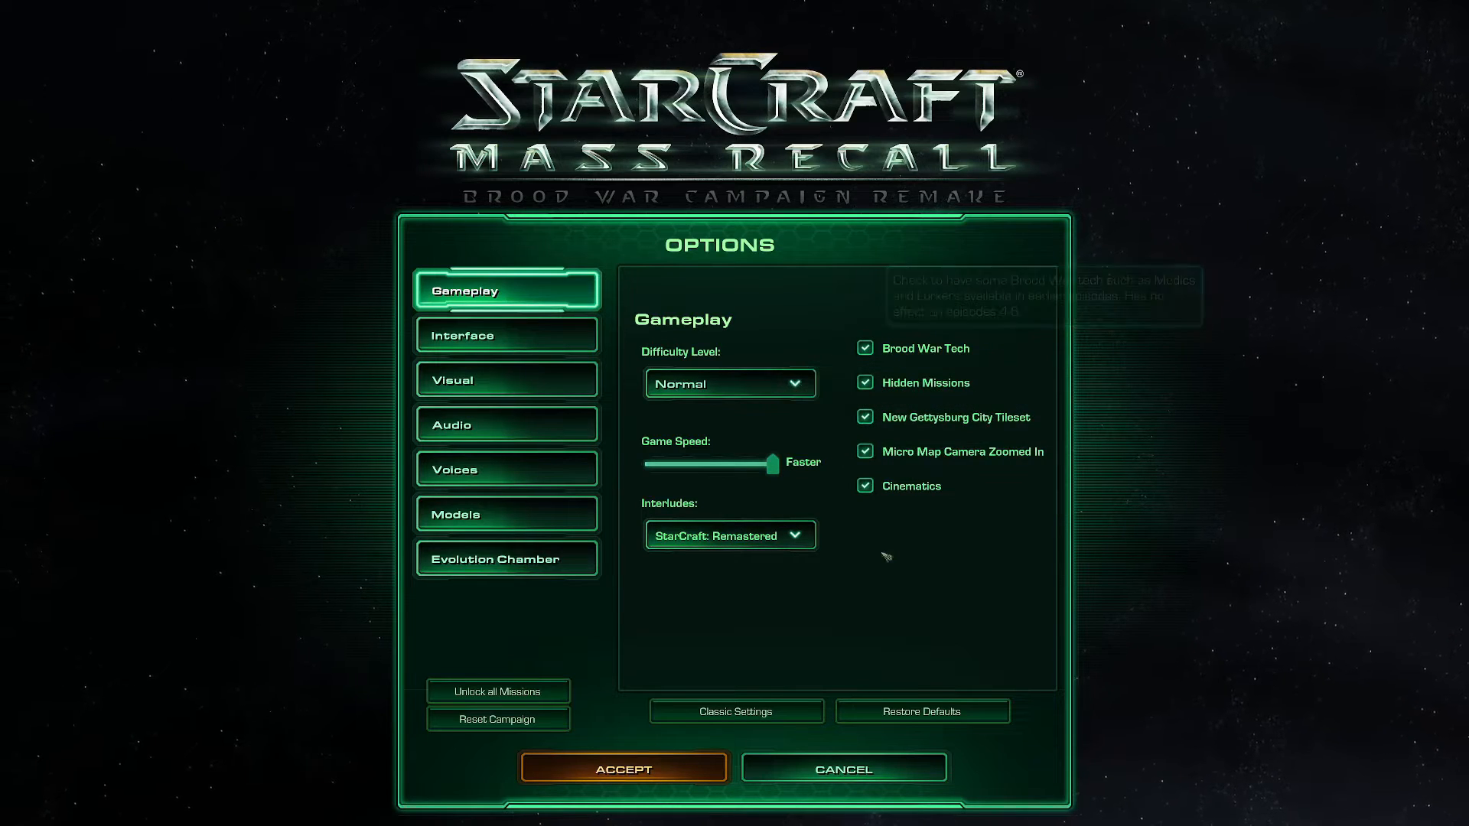
pyautogui.moveTo(721, 565)
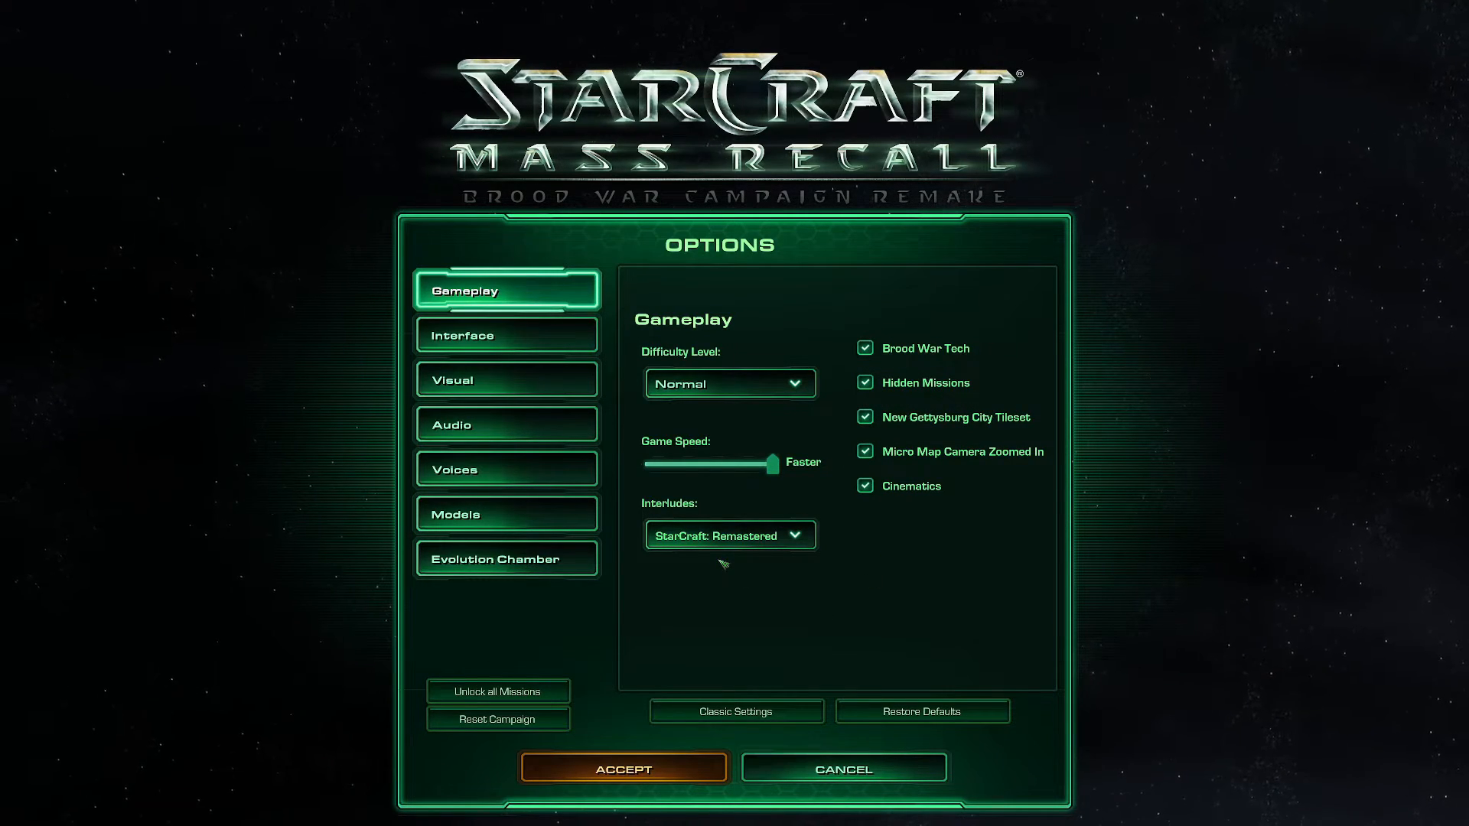
# Show the Evolution Chamber category with hero and Psi Emitter settings enabled.
pyautogui.click(507, 558)
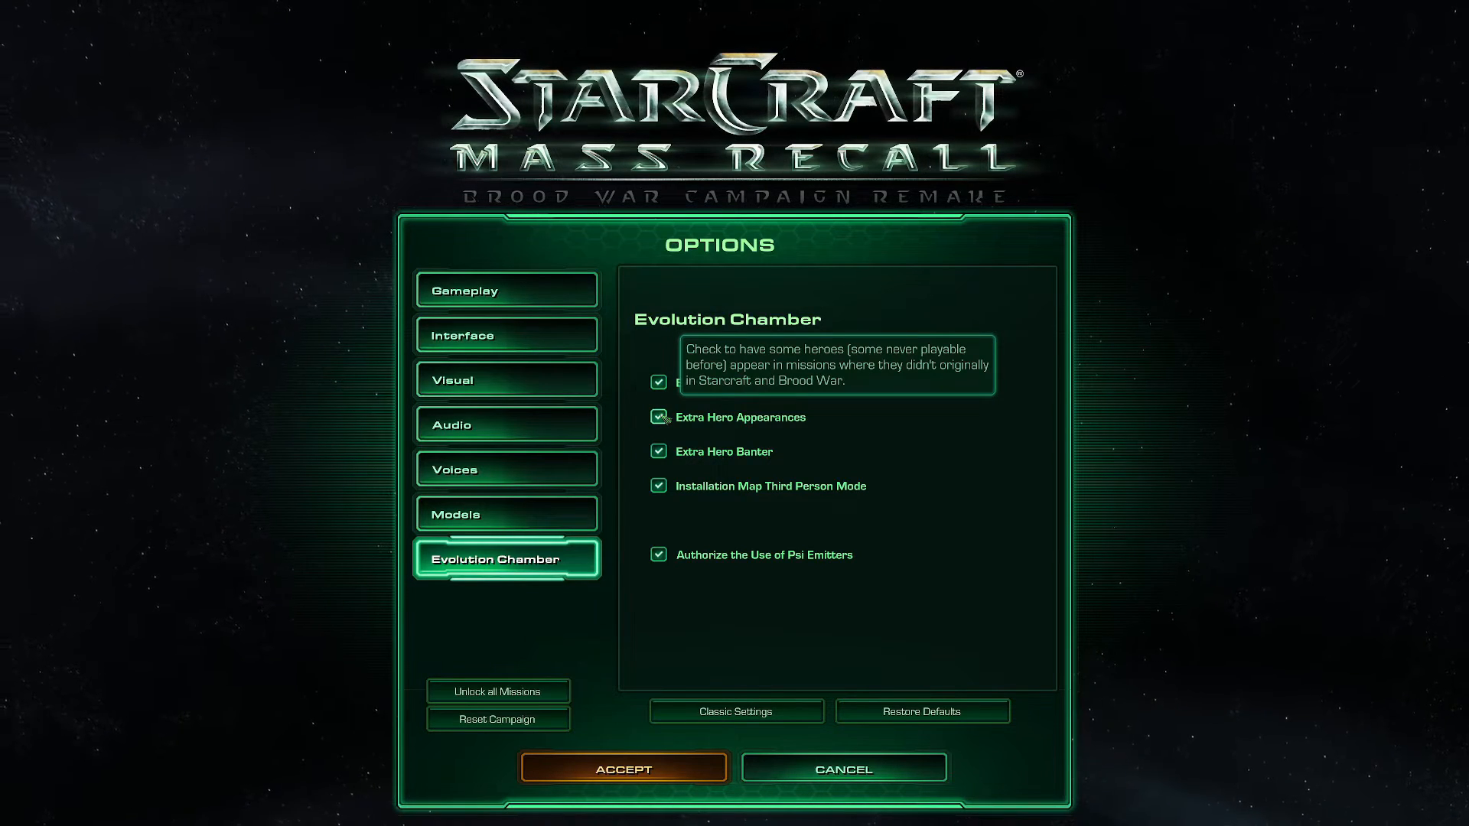
pyautogui.moveTo(669, 485)
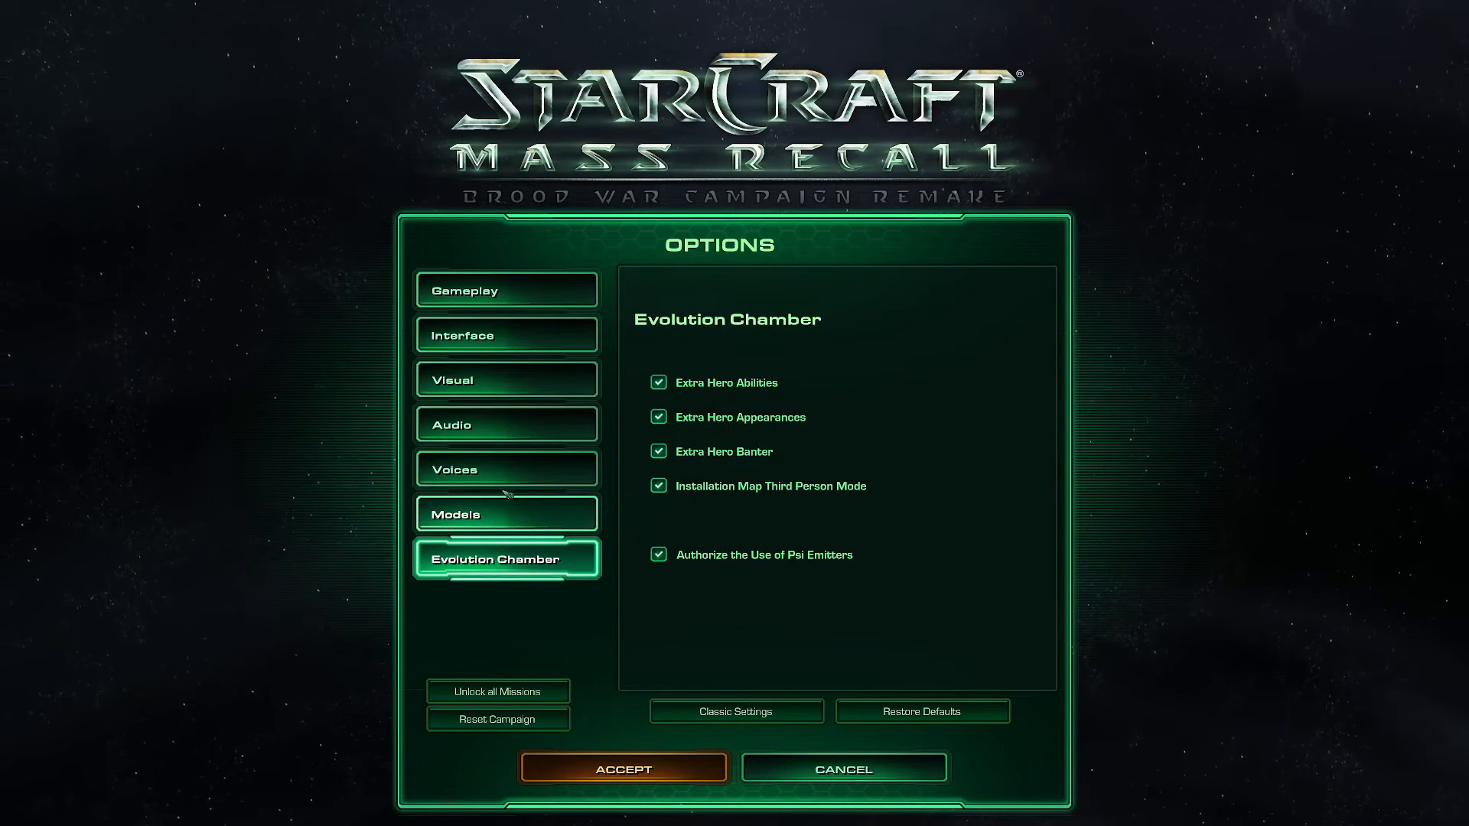
# In Models, apply All BW then All SC2 so every unit keeps its StarCraft II model.
pyautogui.click(506, 514)
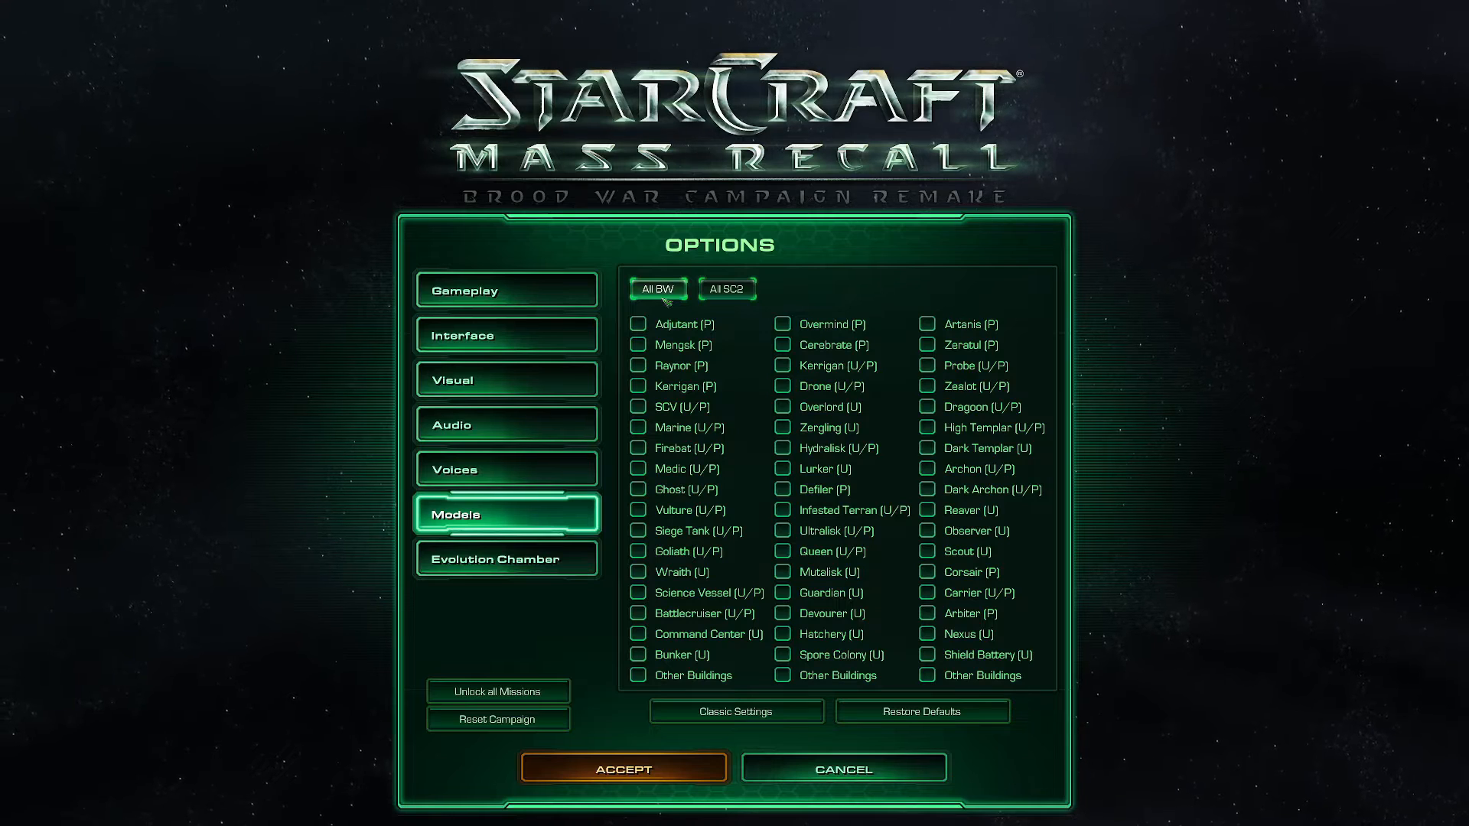
pyautogui.click(658, 289)
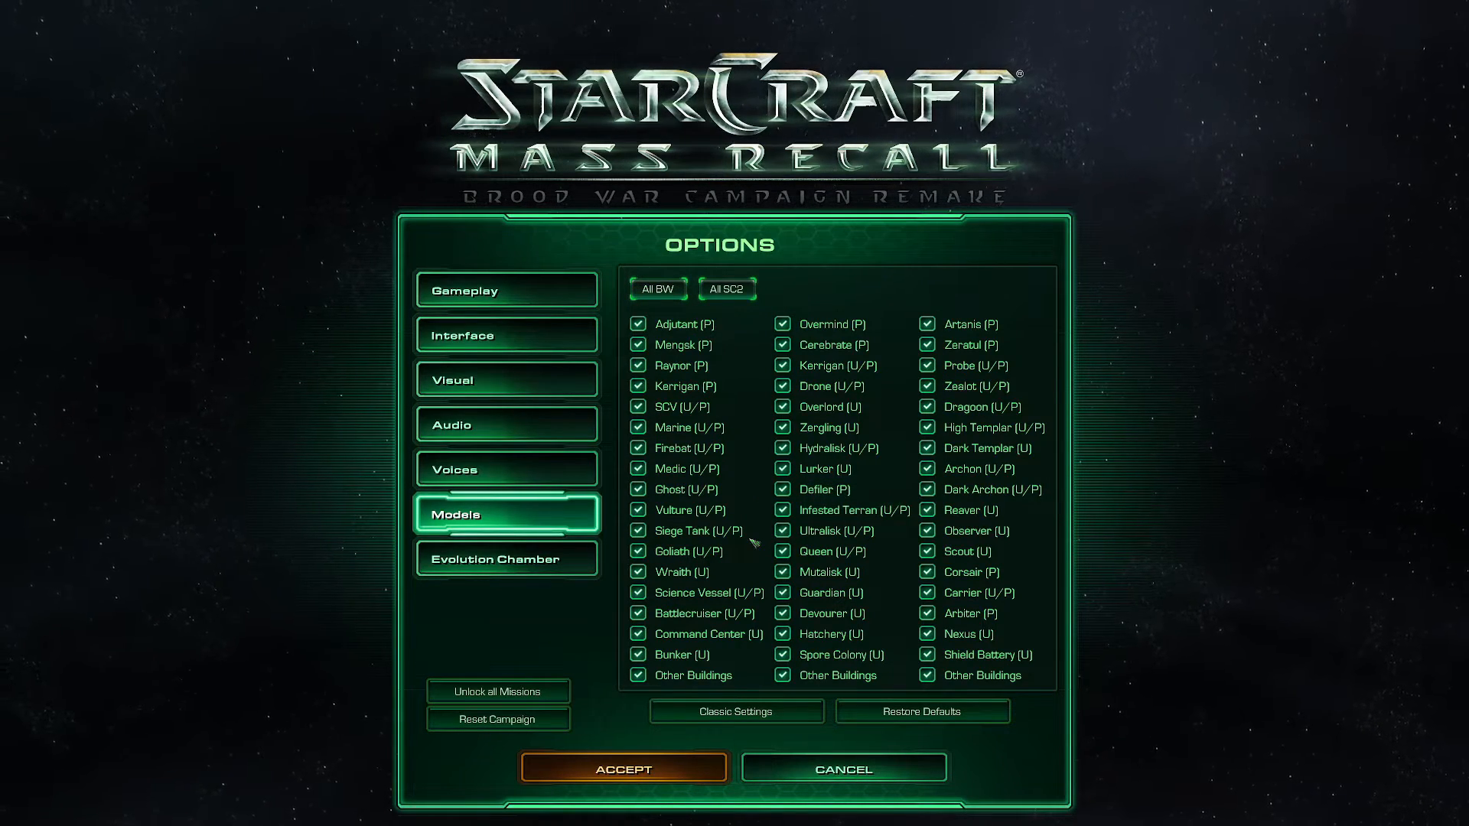
pyautogui.moveTo(712, 393)
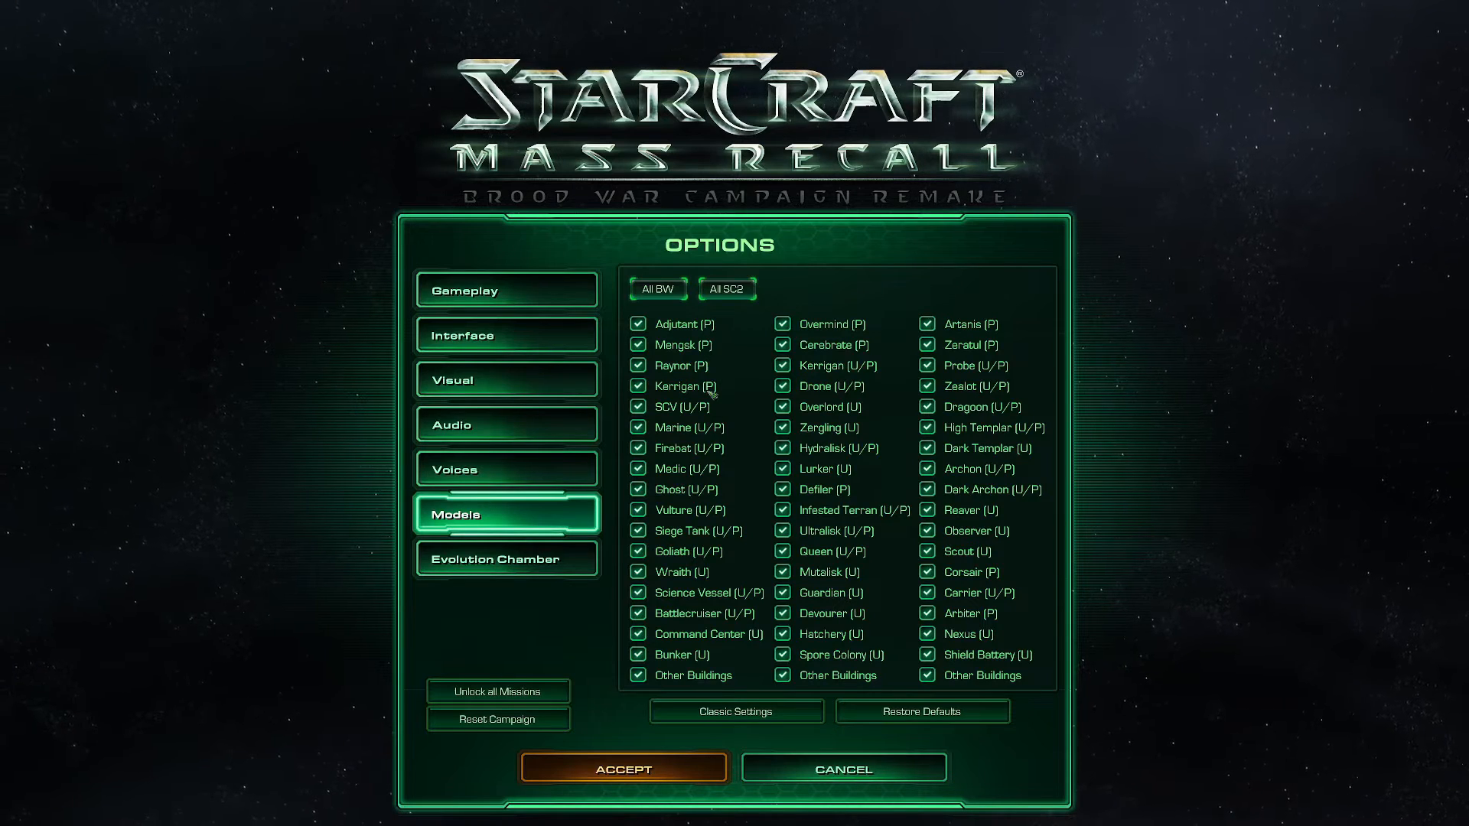
pyautogui.moveTo(1025, 459)
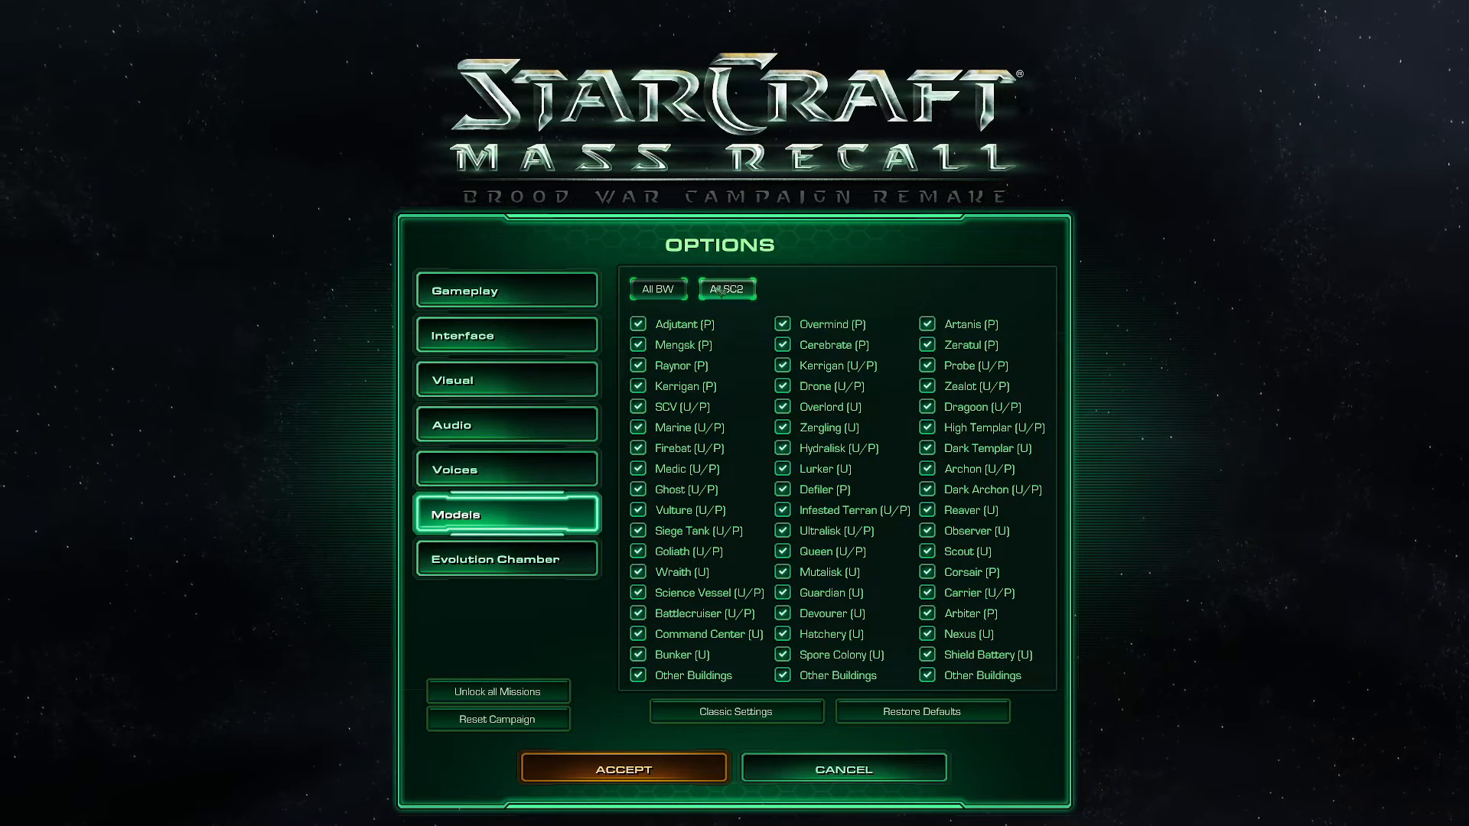
pyautogui.click(658, 289)
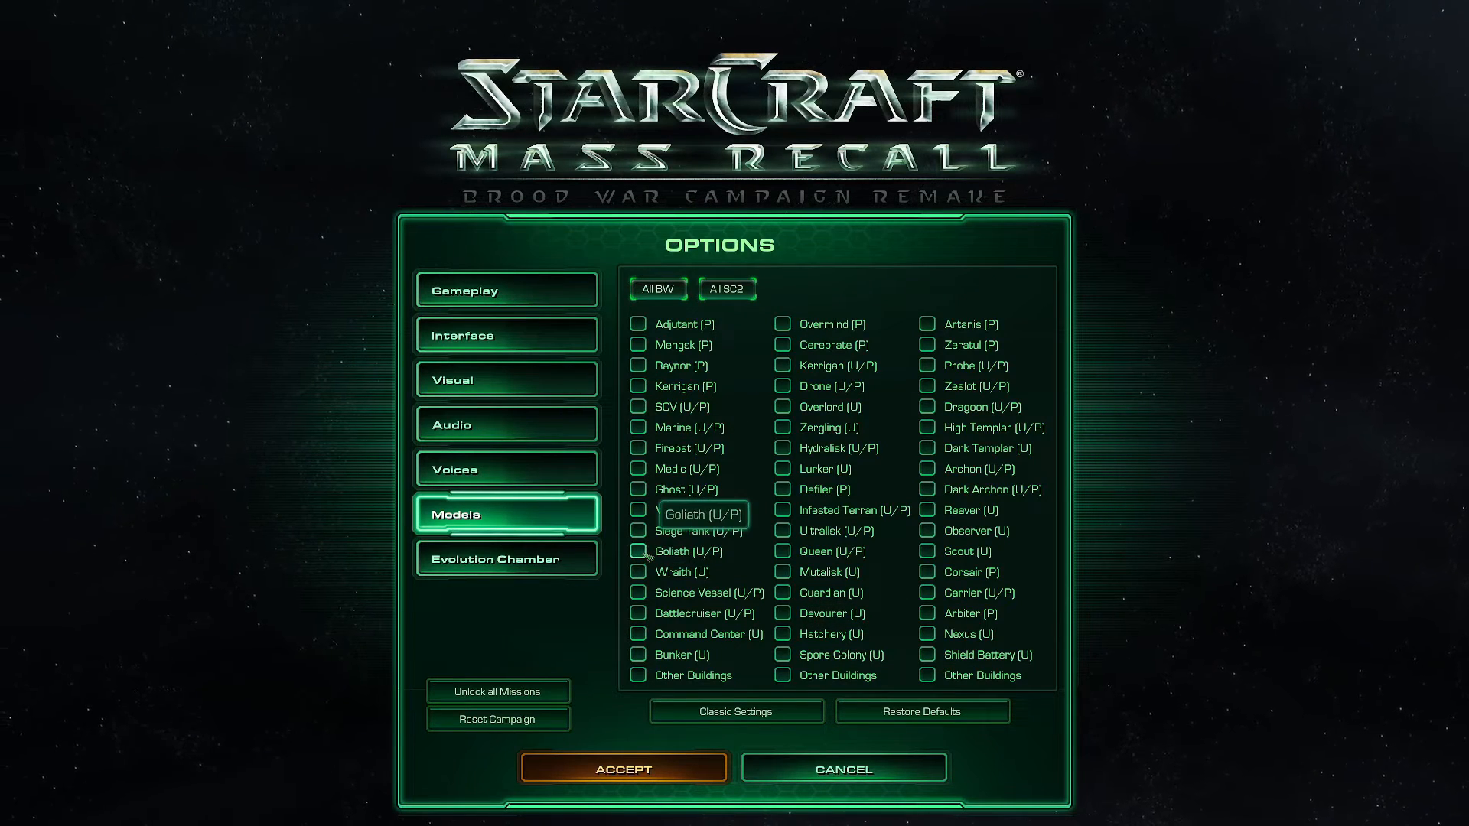
# Enable Brood War models for Goliath, Marine and Bunker, then accept the options.
pyautogui.click(638, 551)
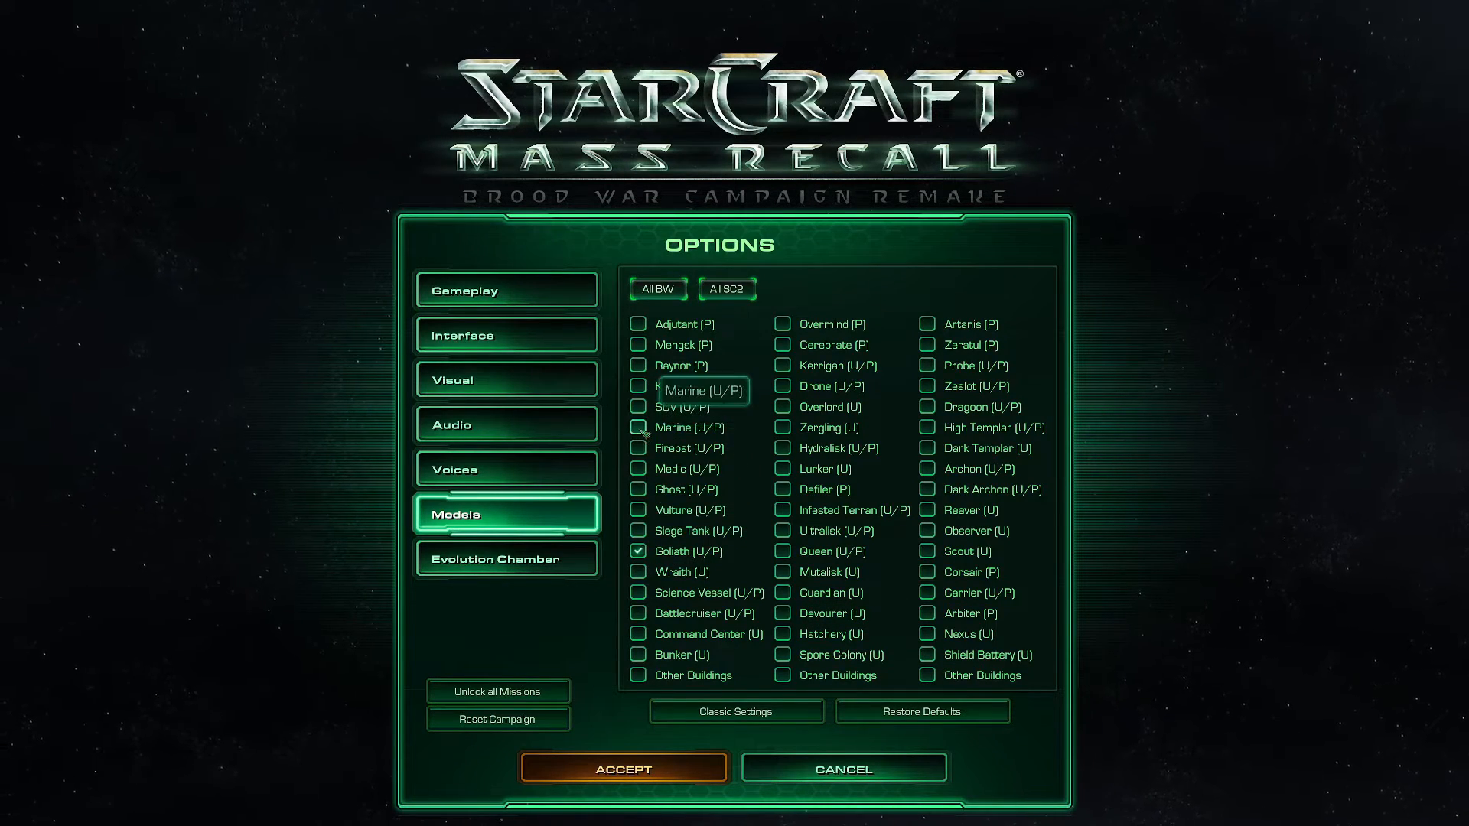
pyautogui.click(638, 468)
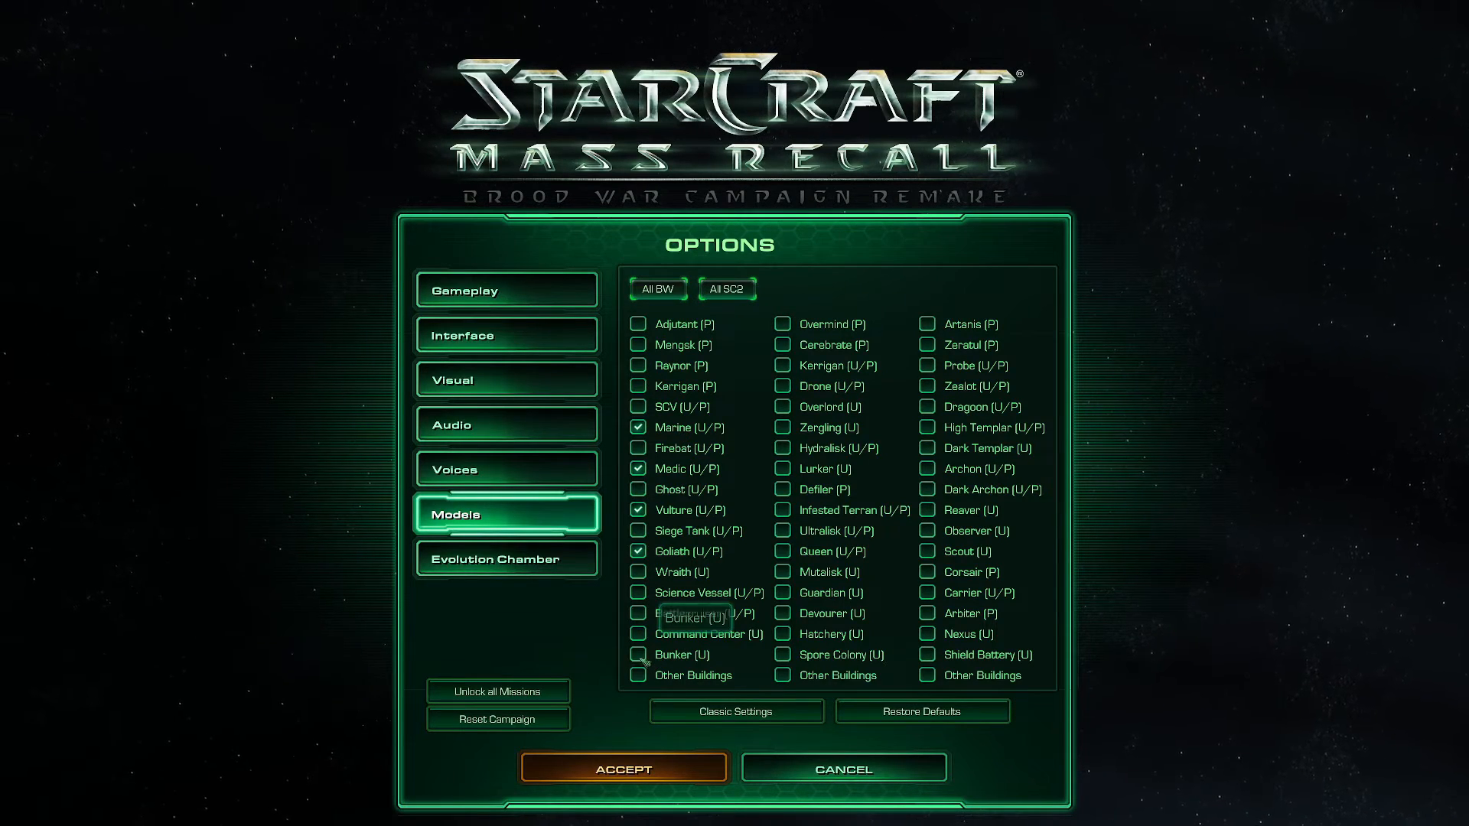
pyautogui.click(638, 654)
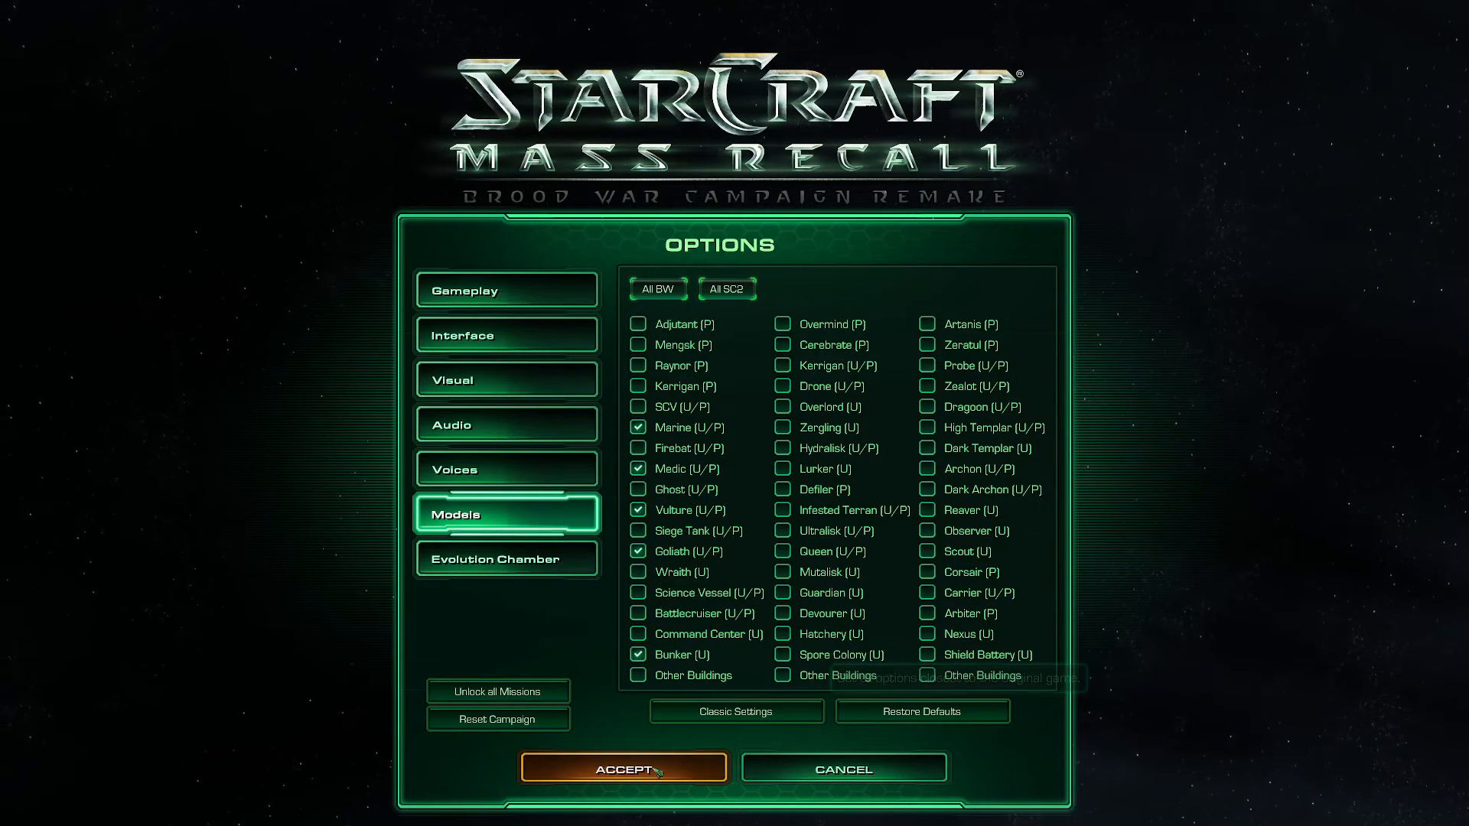
pyautogui.click(623, 769)
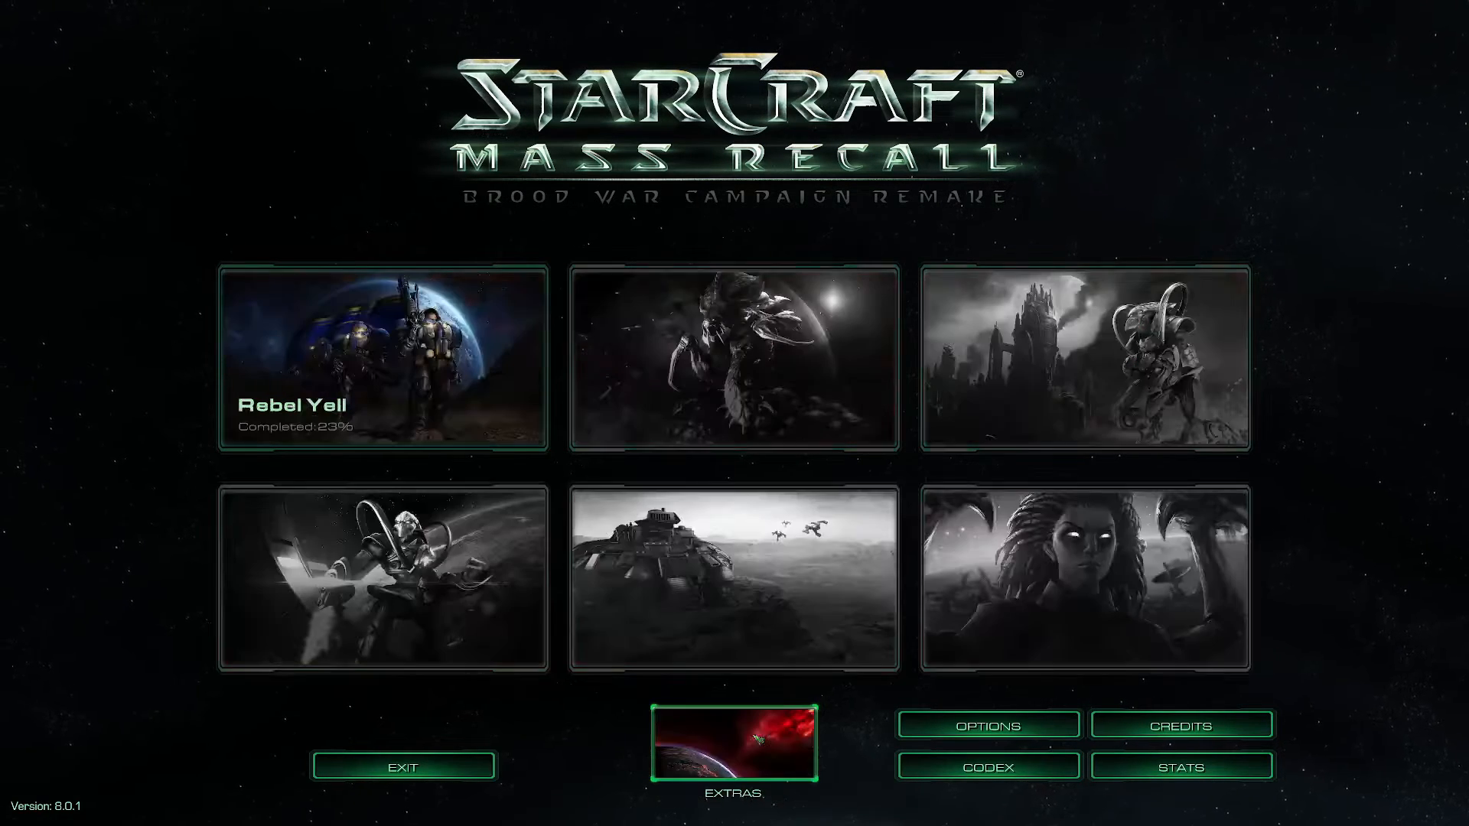
pyautogui.click(733, 744)
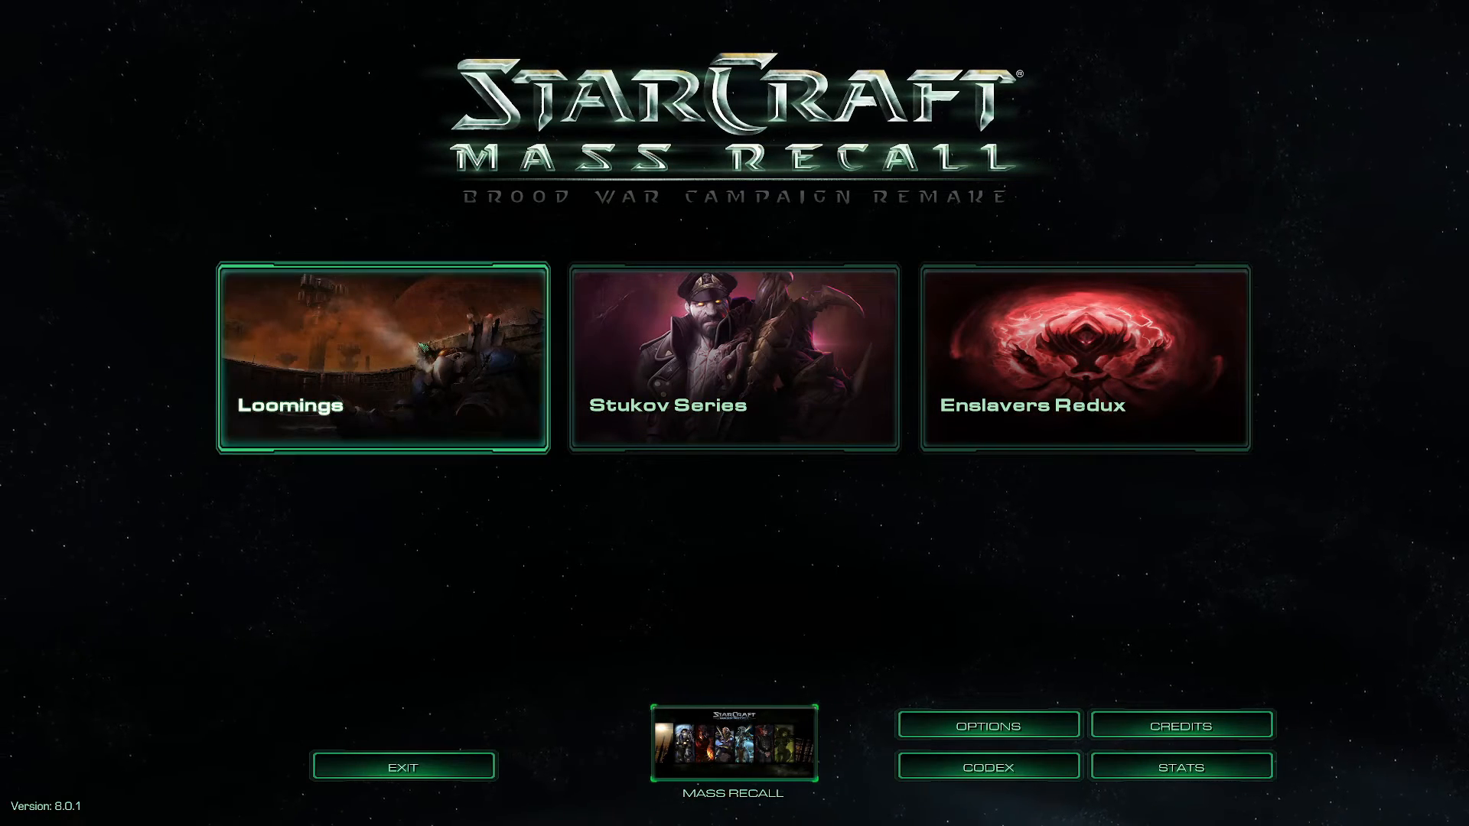
pyautogui.click(732, 740)
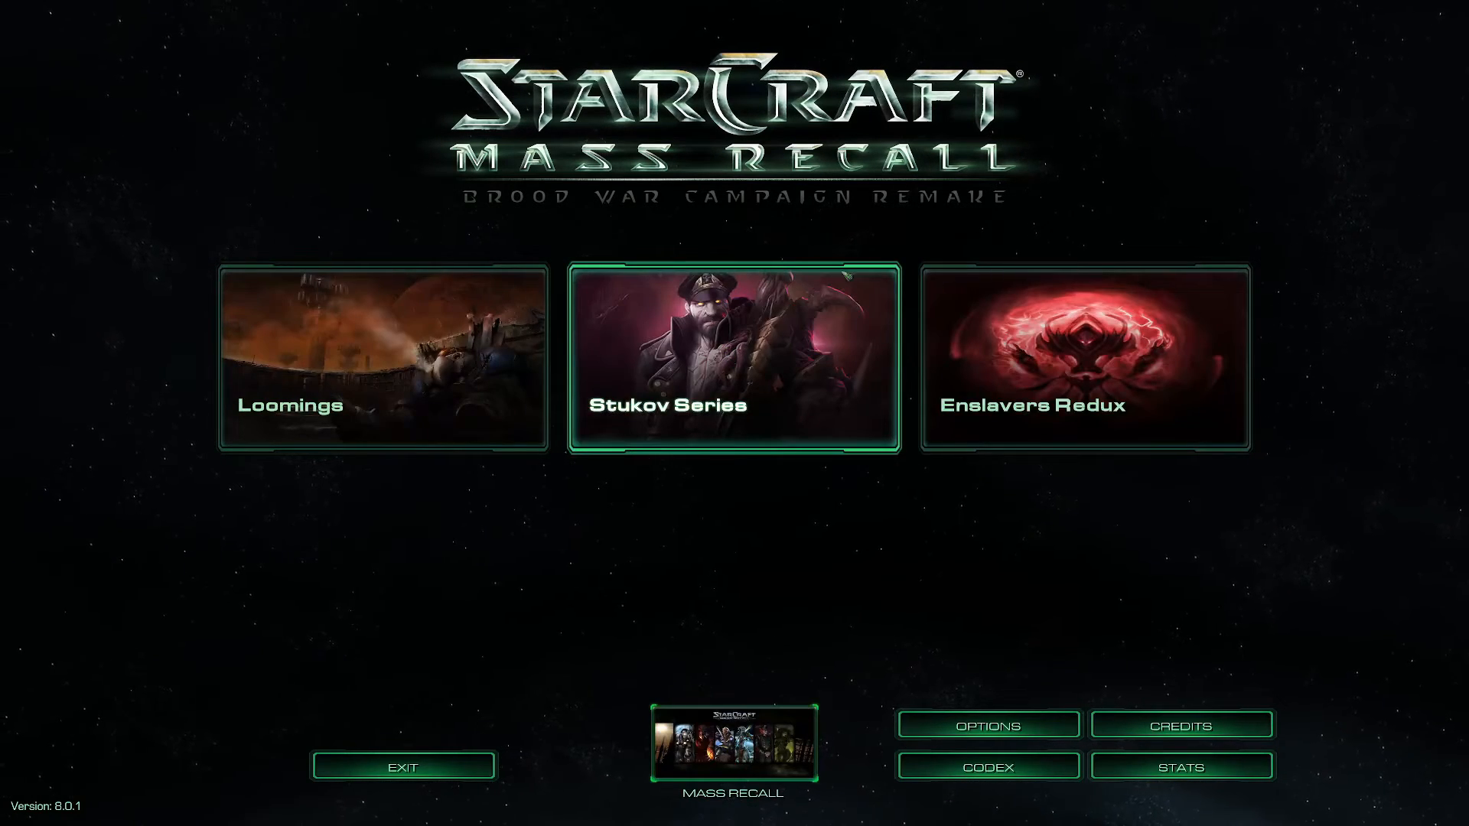
pyautogui.click(733, 741)
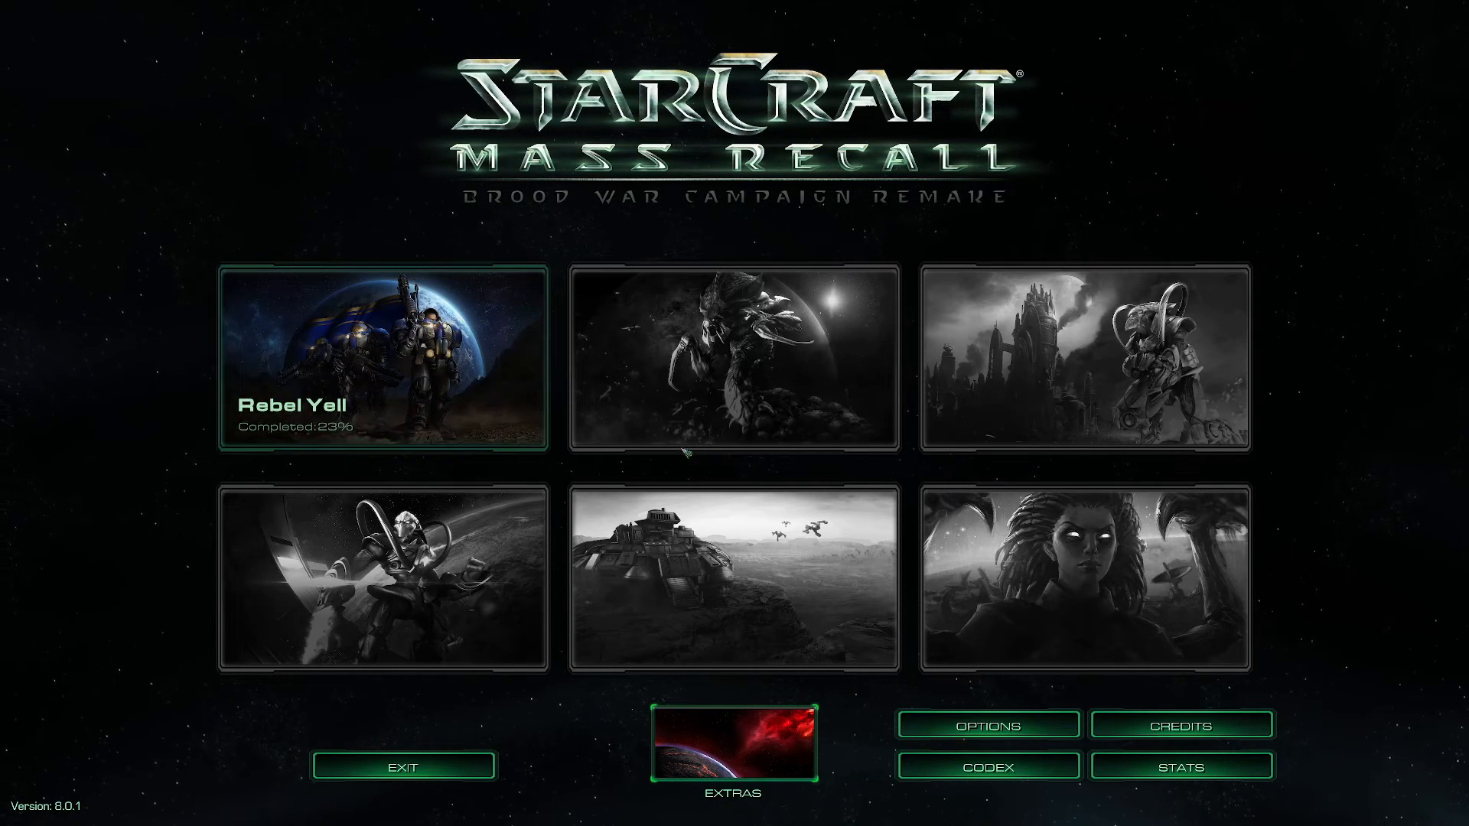
pyautogui.moveTo(1245, 141)
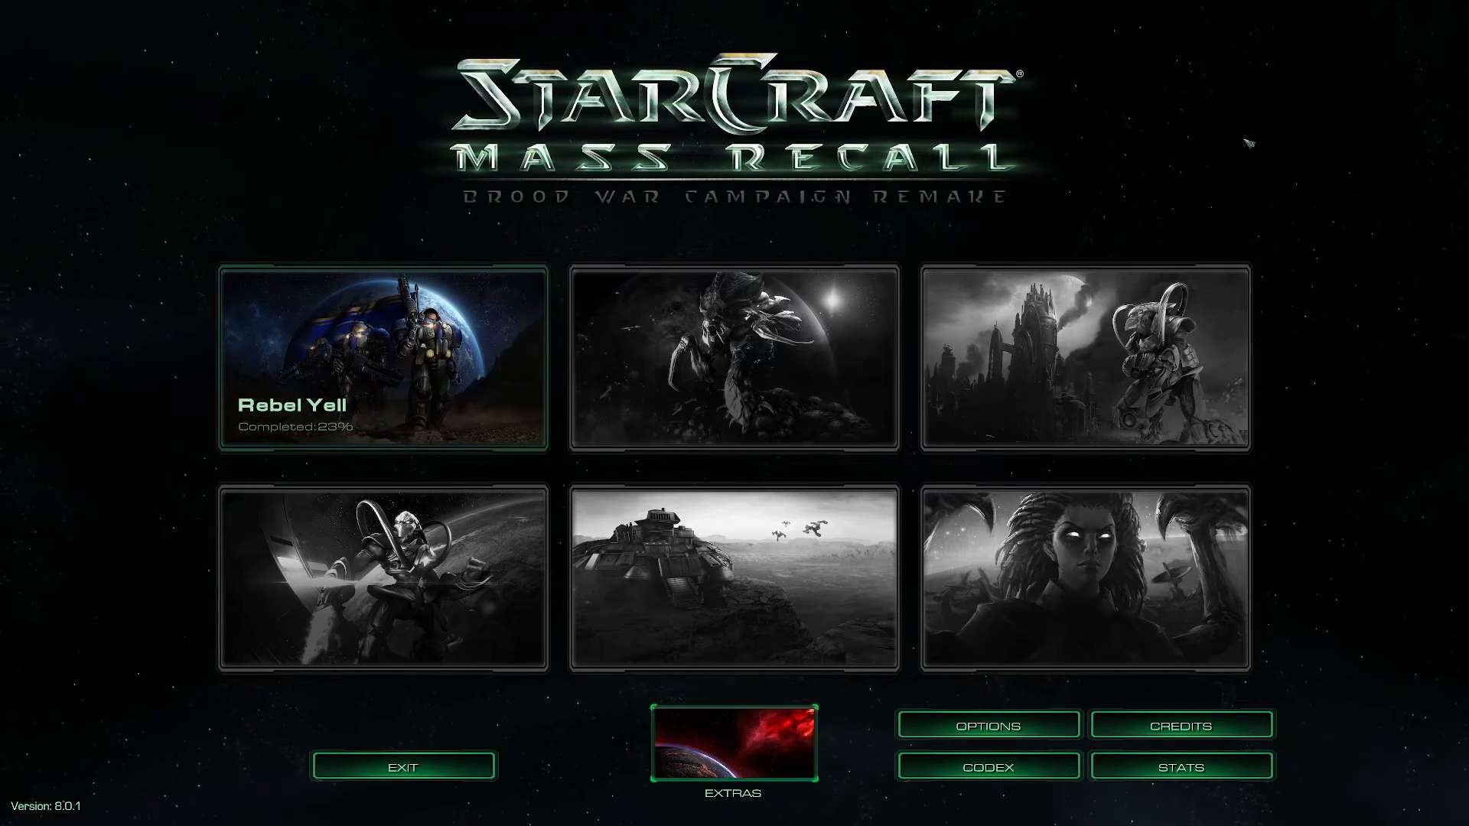